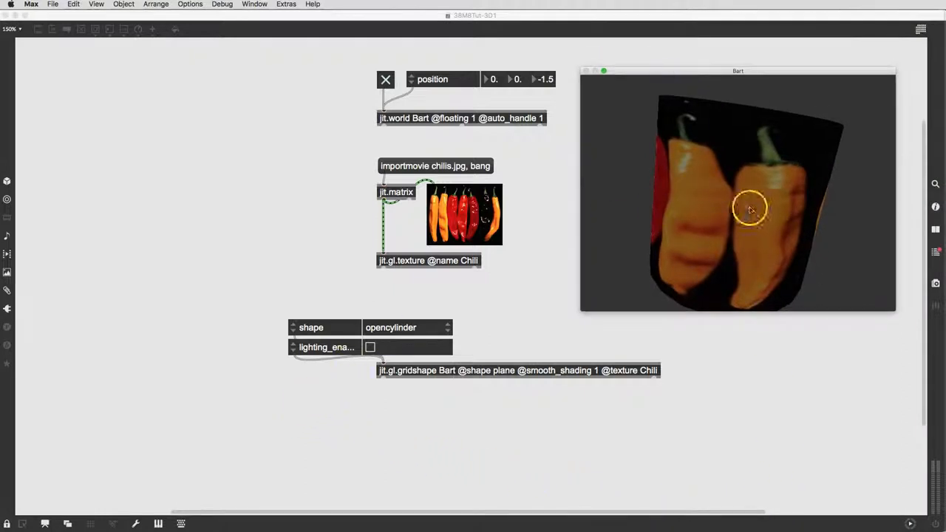
Step: Switch the chili-textured gridshape to a cone and orbit it in jit.world
drag(752, 209, 742, 146)
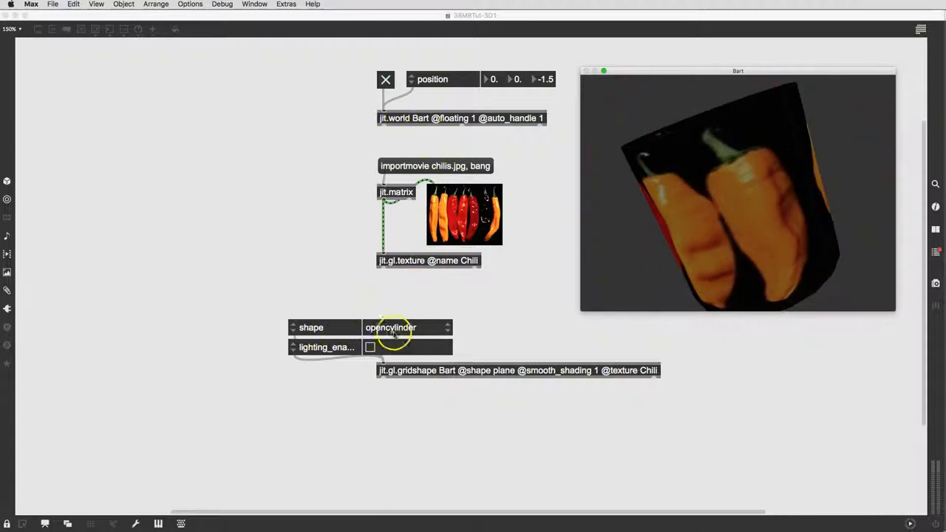
click(390, 329)
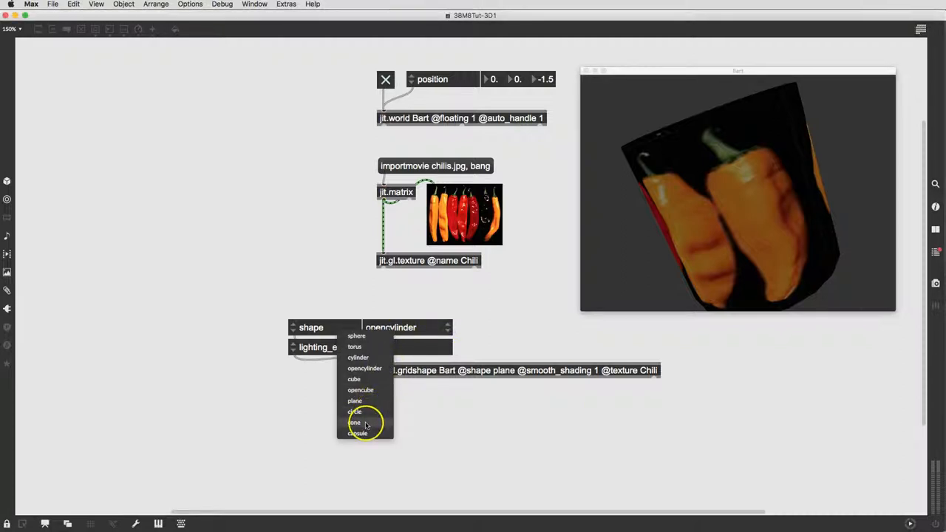
click(355, 423)
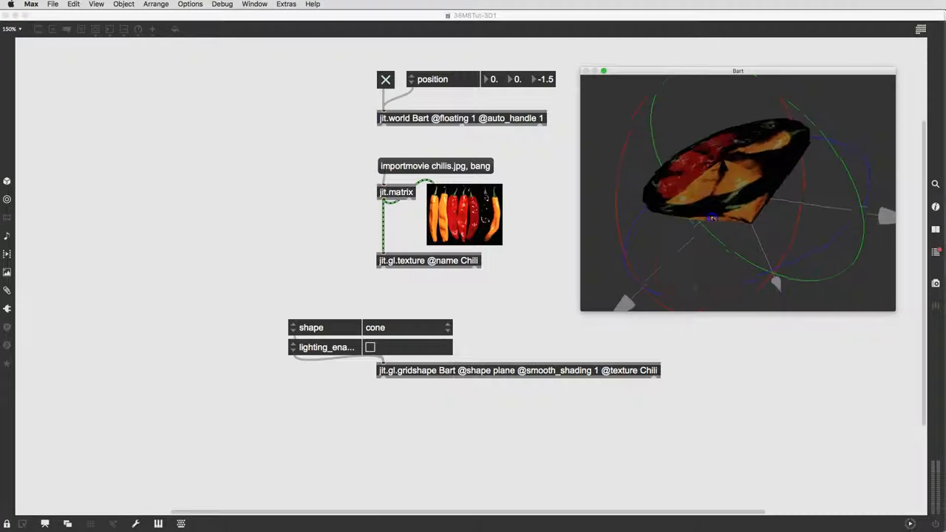
drag(713, 218, 713, 249)
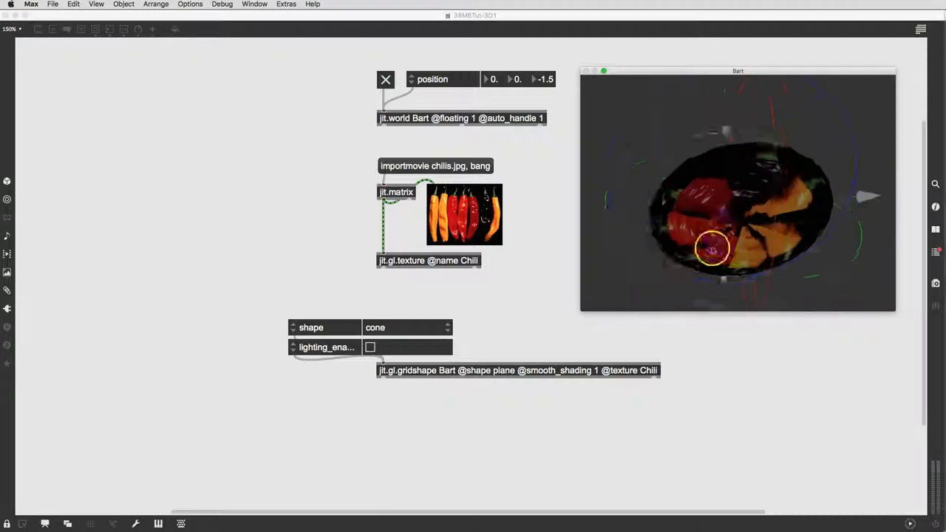
drag(712, 248, 732, 310)
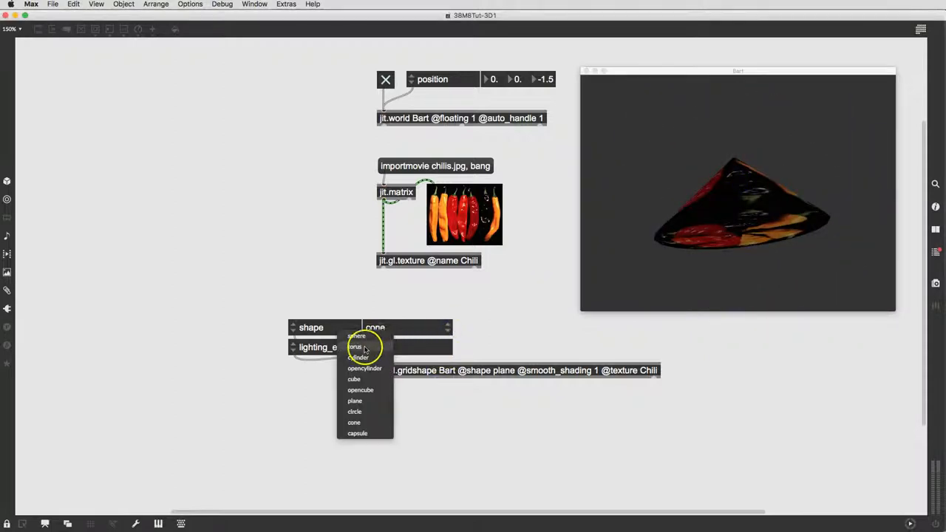
Step: Switch the shape to a torus, toggling lighting_enable on then back off
click(355, 346)
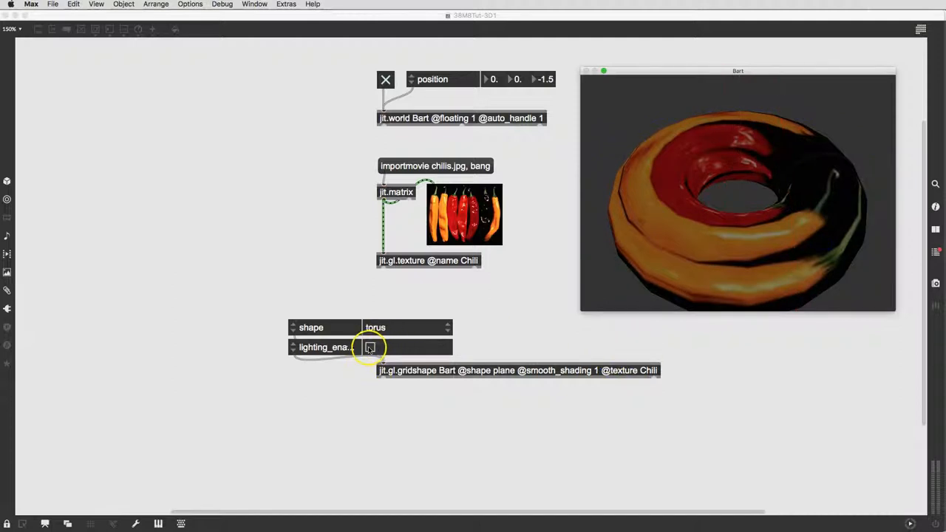
click(370, 347)
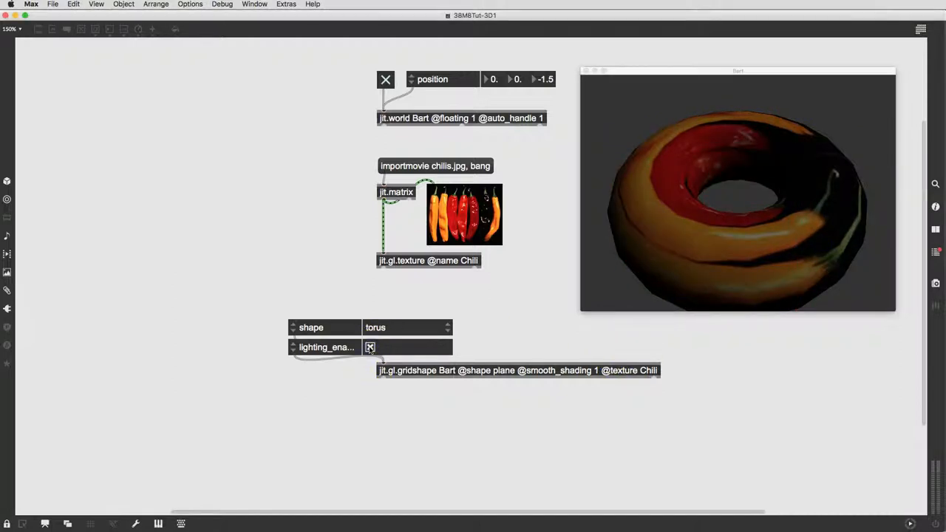
click(370, 347)
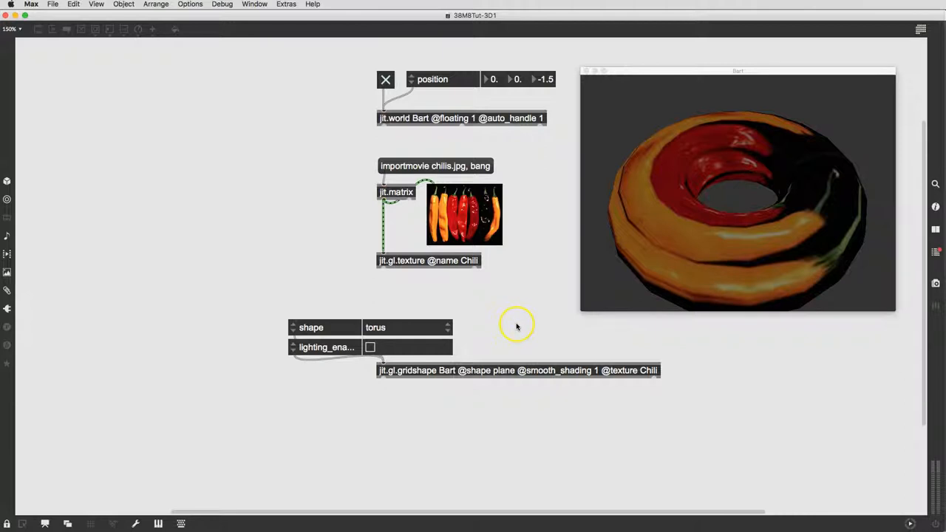
mouse_move(514, 330)
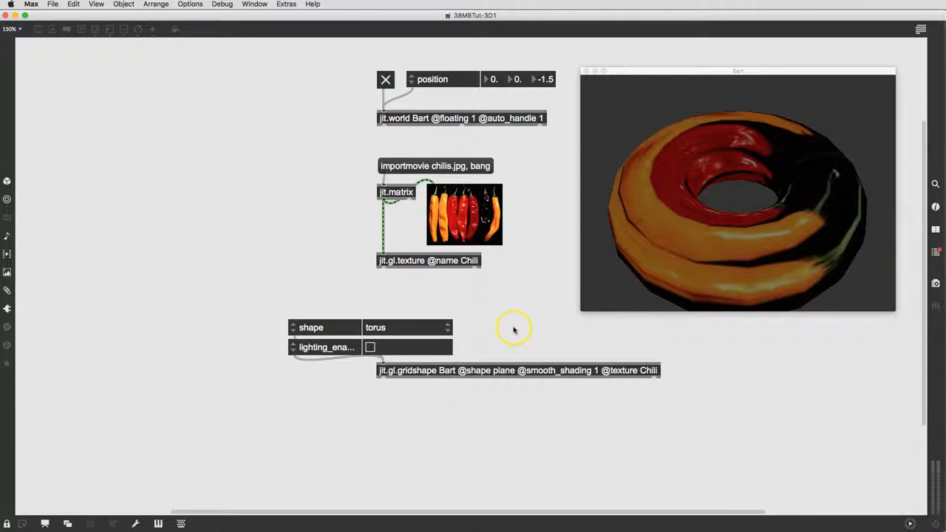
mouse_move(525, 312)
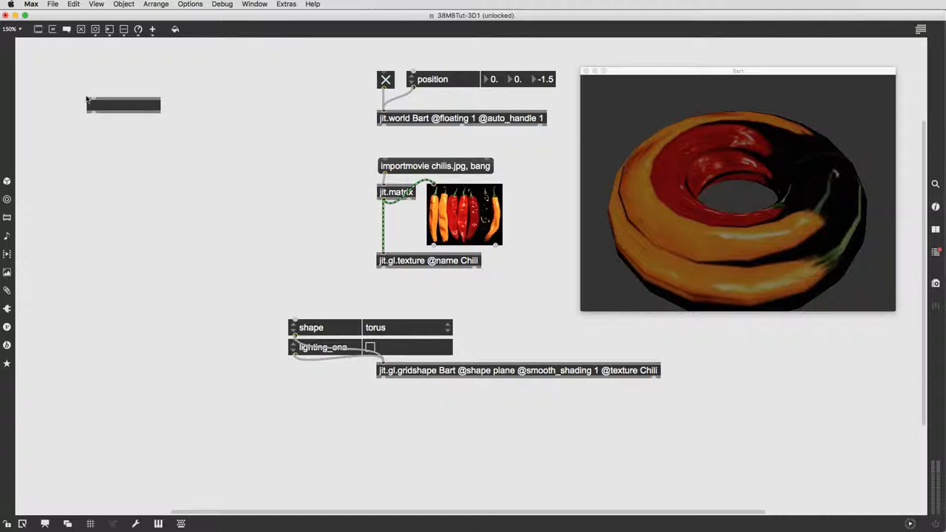
Step: Create a bpatcher object and size its frame at the top-left of the patch
text(b)
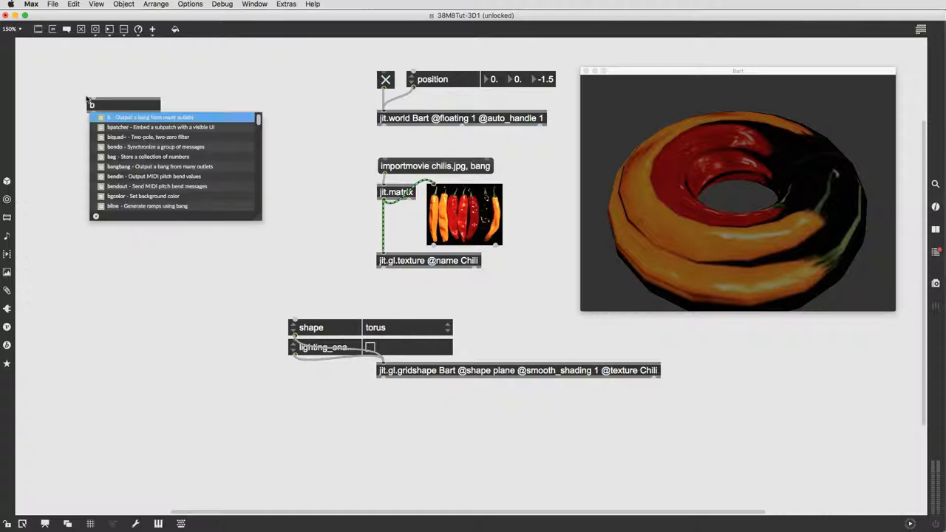
text(patche)
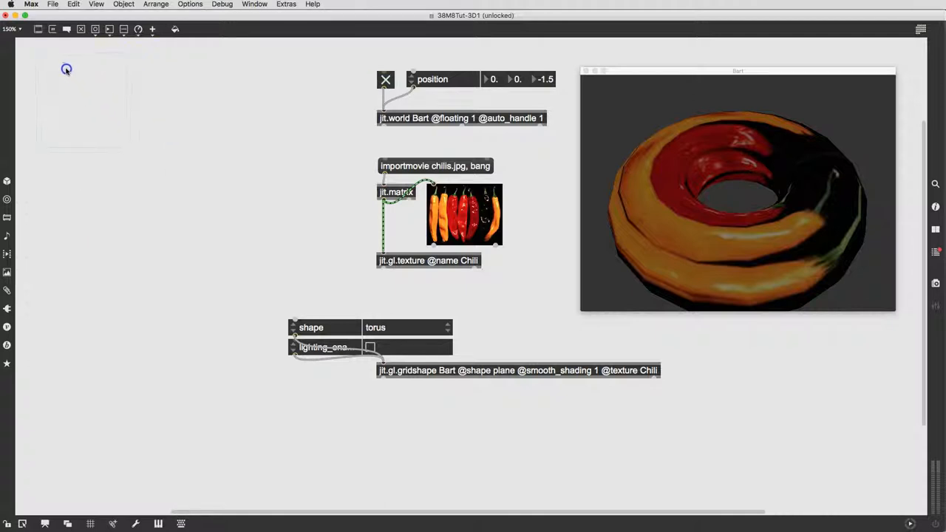
drag(65, 70, 127, 149)
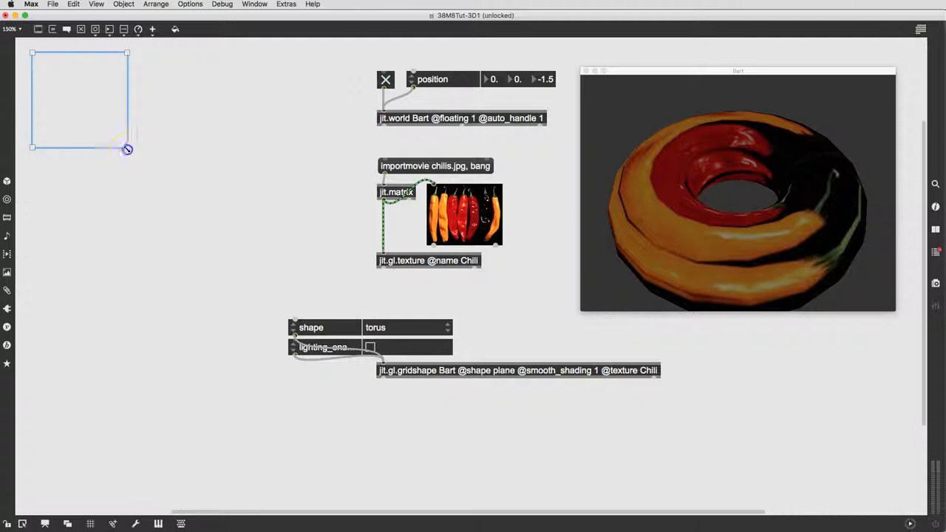
drag(125, 148, 303, 310)
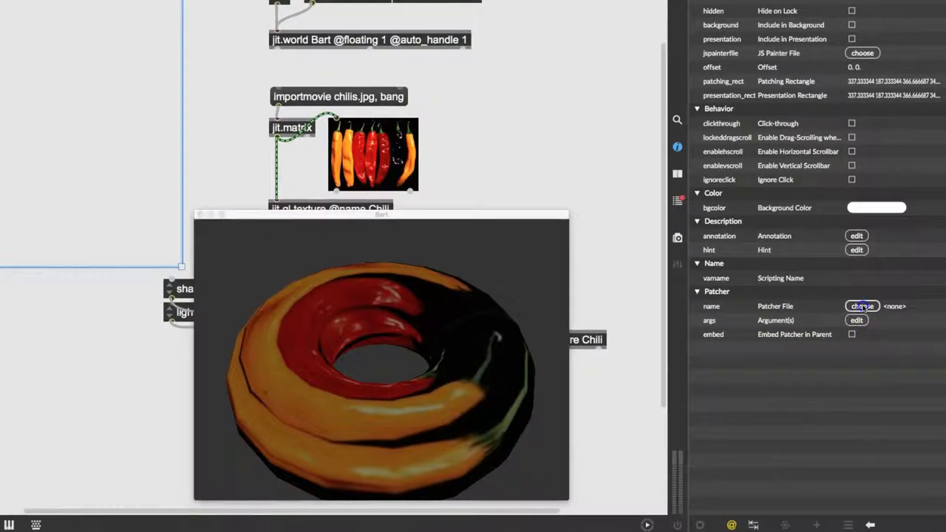
Step: Assign 35M8Tut-VideoControl.maxpat as the bpatcher's Patcher File
click(863, 306)
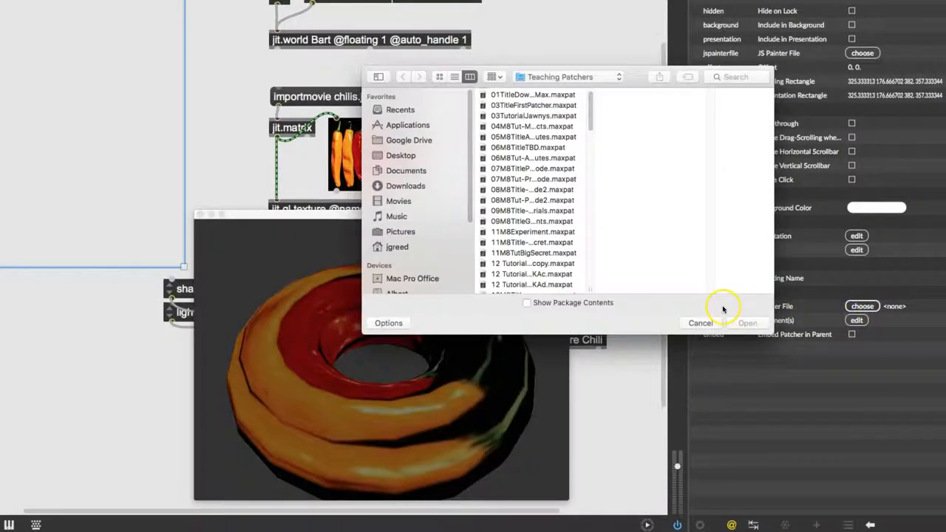
scroll(down, 3)
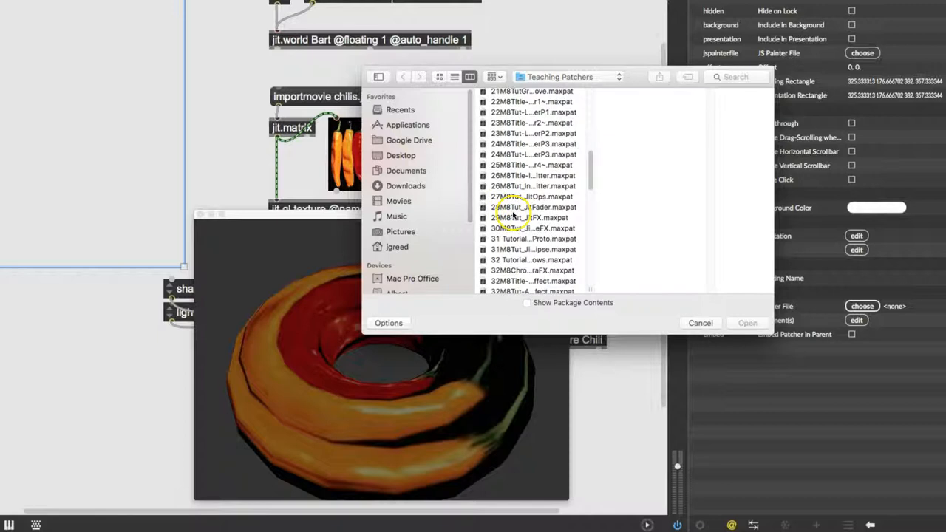
scroll(down, 3)
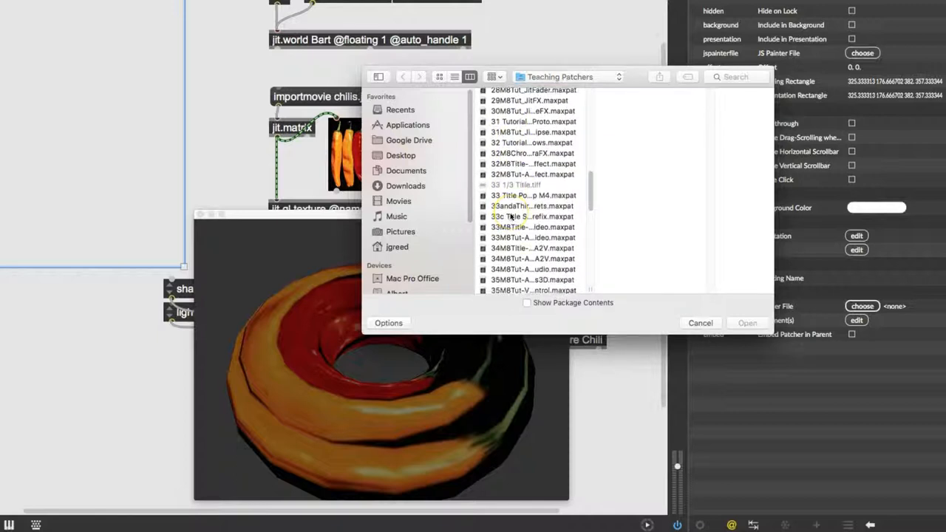
scroll(down, 3)
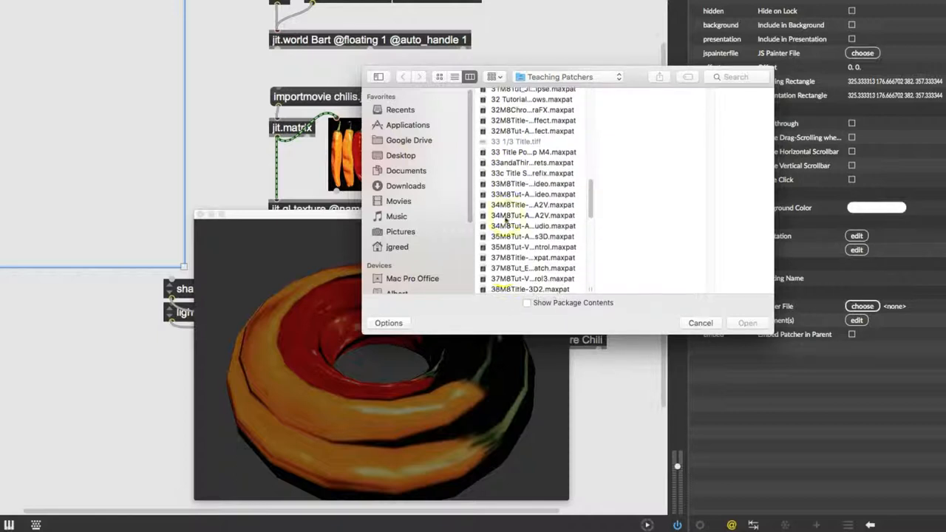
click(533, 247)
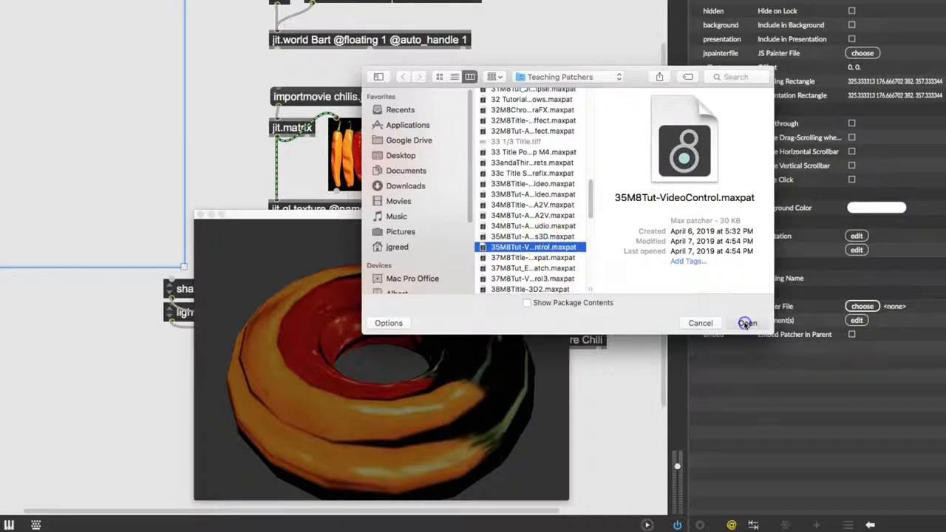
click(747, 322)
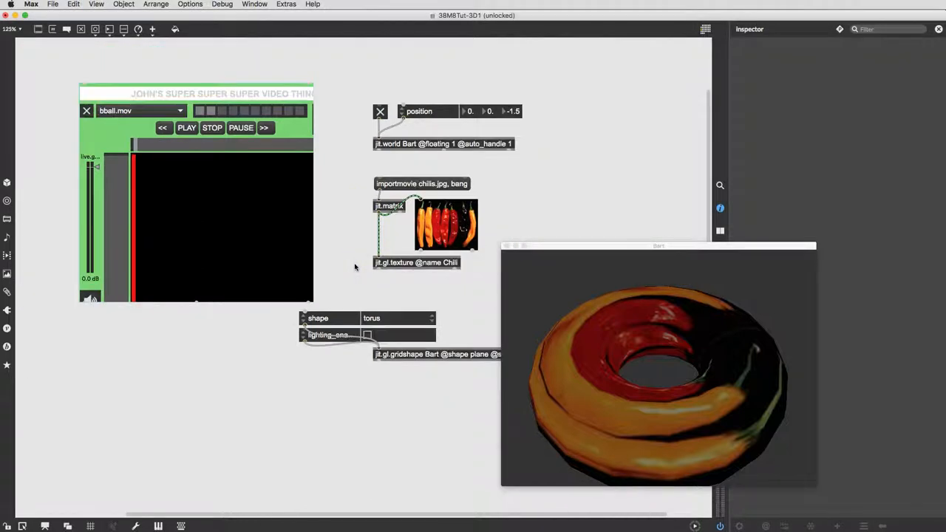
mouse_move(233, 161)
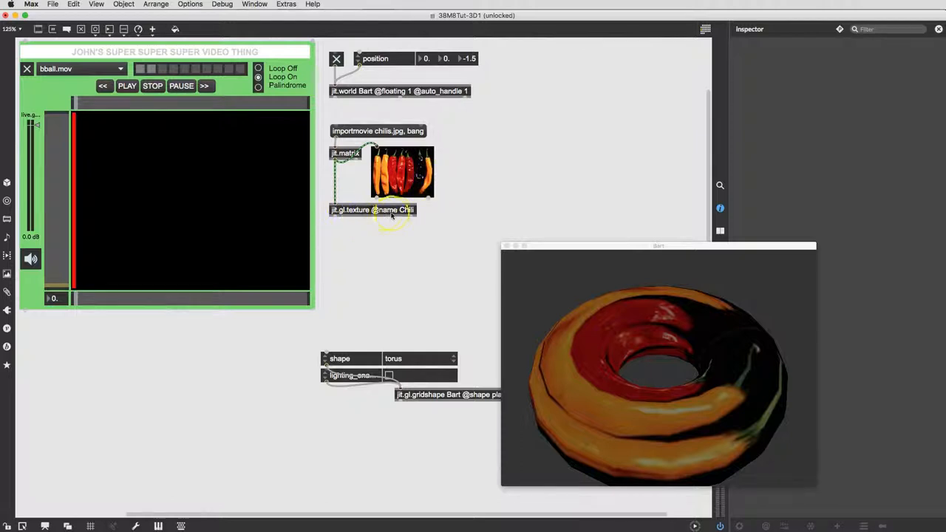
mouse_move(553, 249)
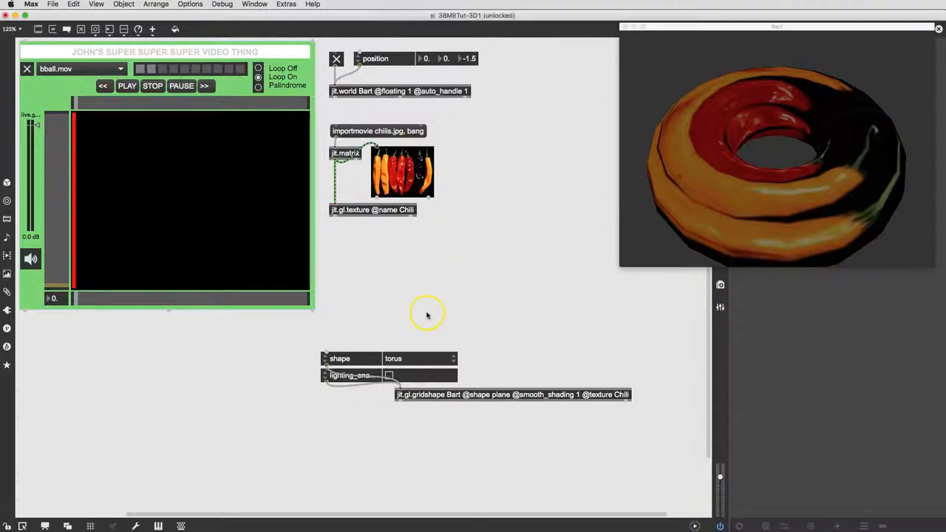
mouse_move(387, 296)
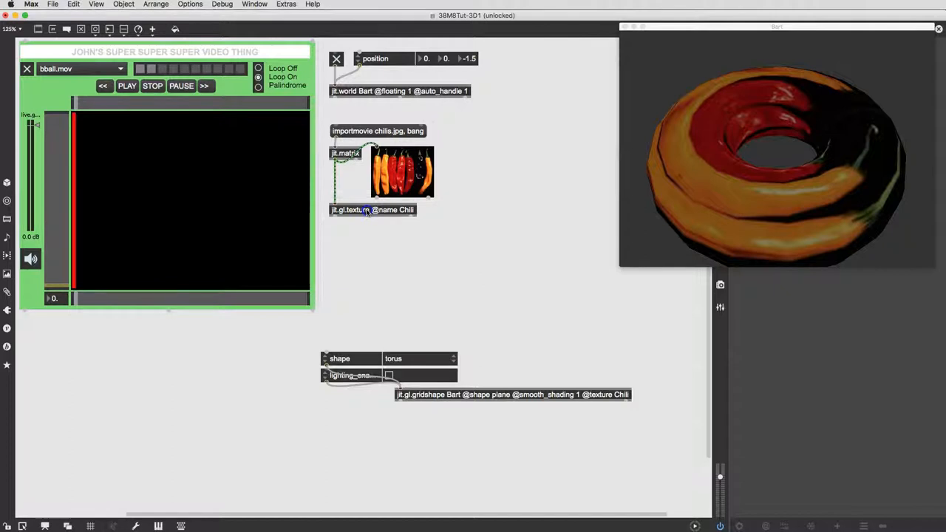
Step: Duplicate the Chili texture object as 'Chicken' and feed it from the video player
drag(373, 210, 346, 336)
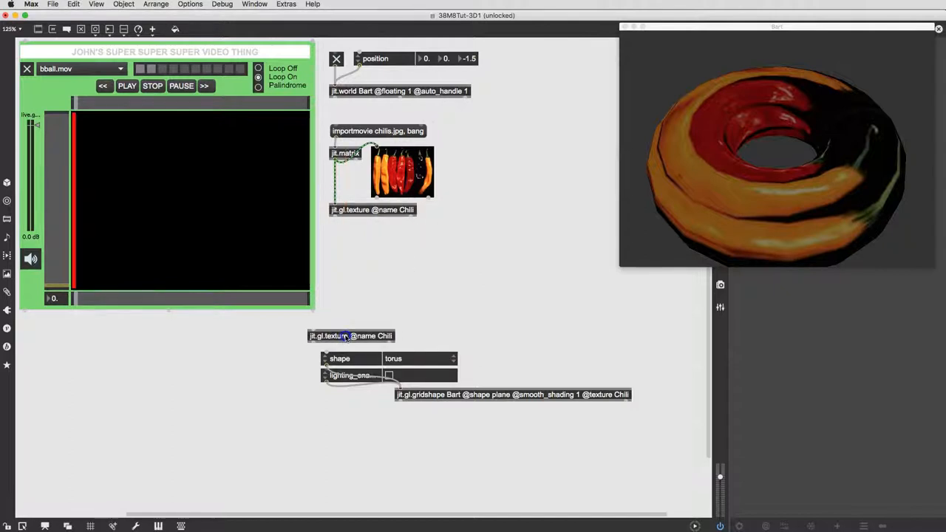
drag(351, 336, 349, 331)
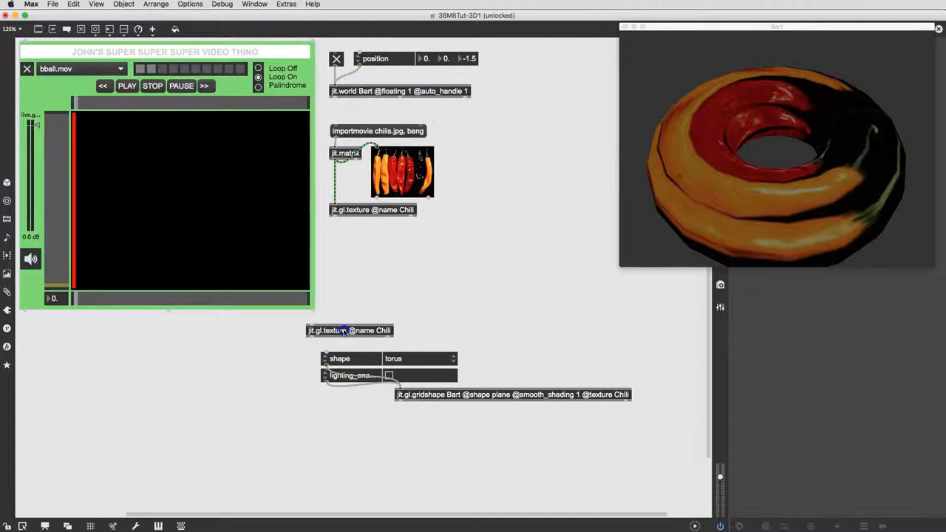
click(377, 331)
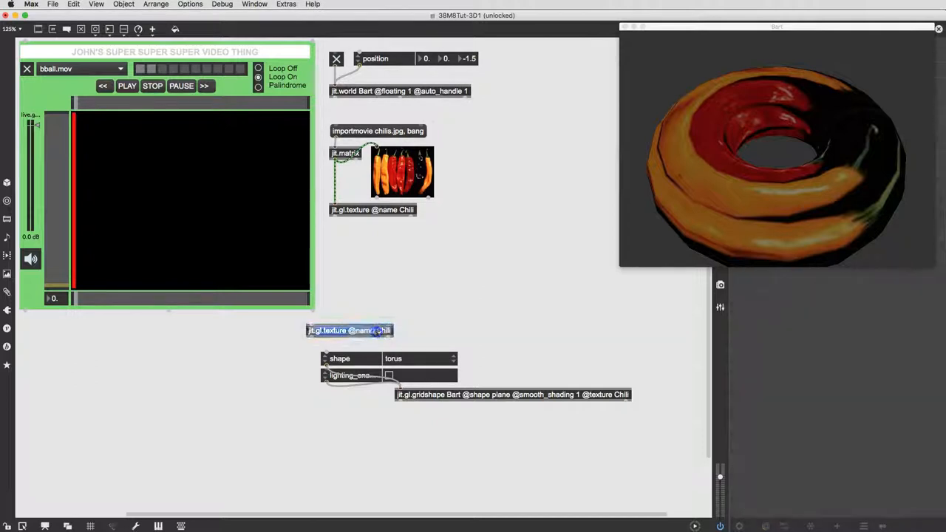
double_click(381, 331)
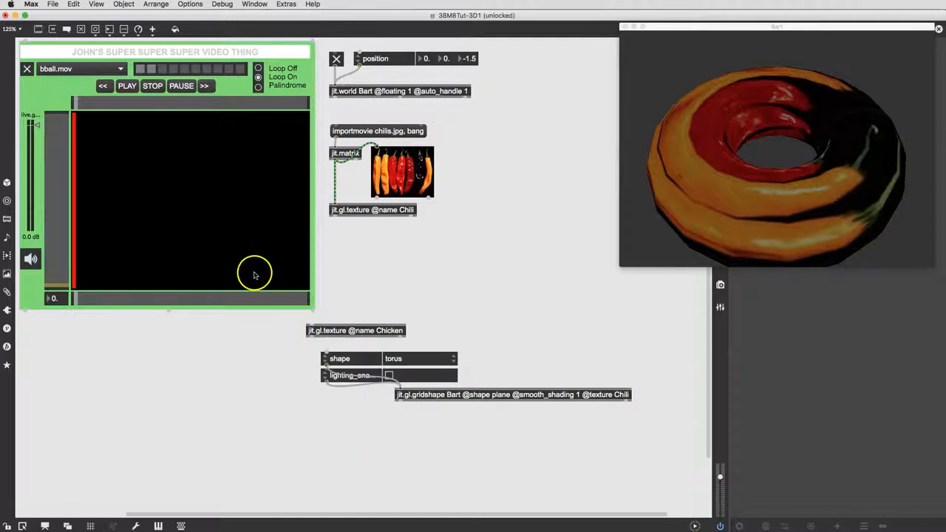
mouse_move(62, 340)
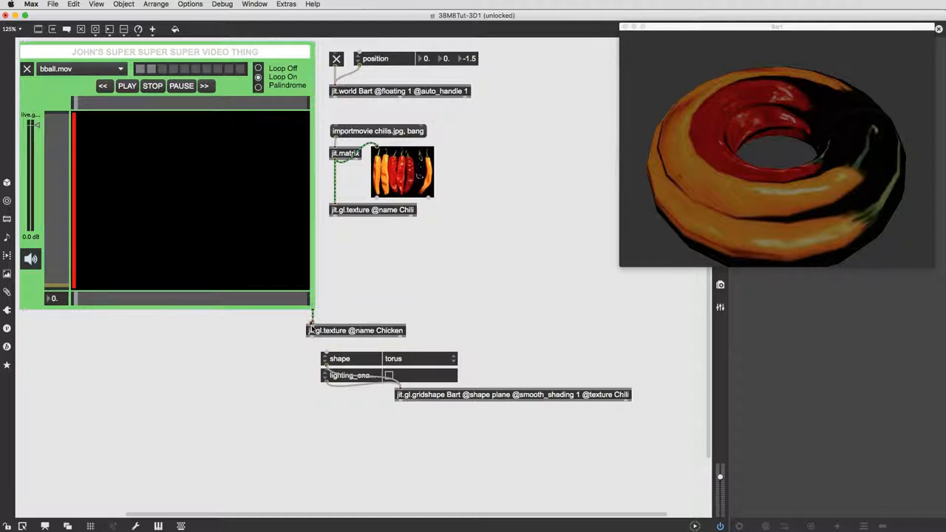
click(358, 332)
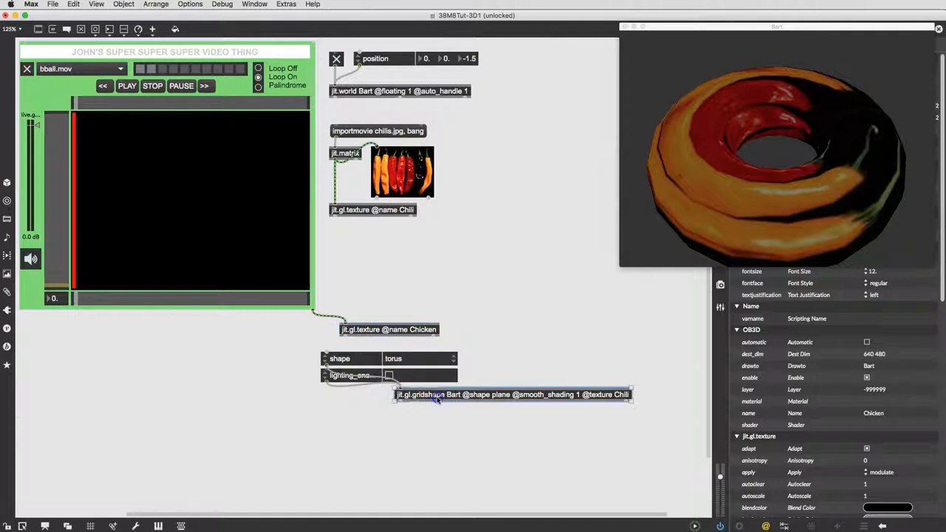
Step: Reposition the gridshape object and start a new message box beside it
drag(512, 394, 515, 414)
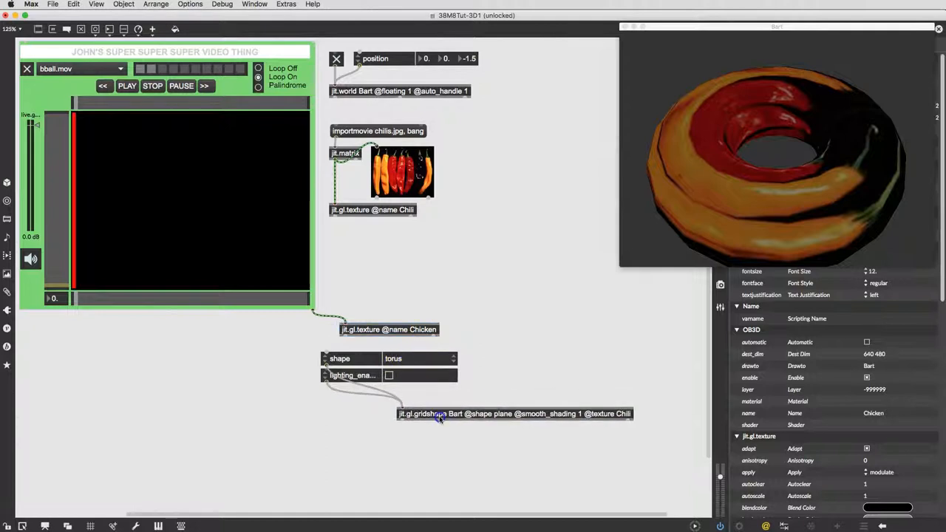
click(514, 414)
text(texture )
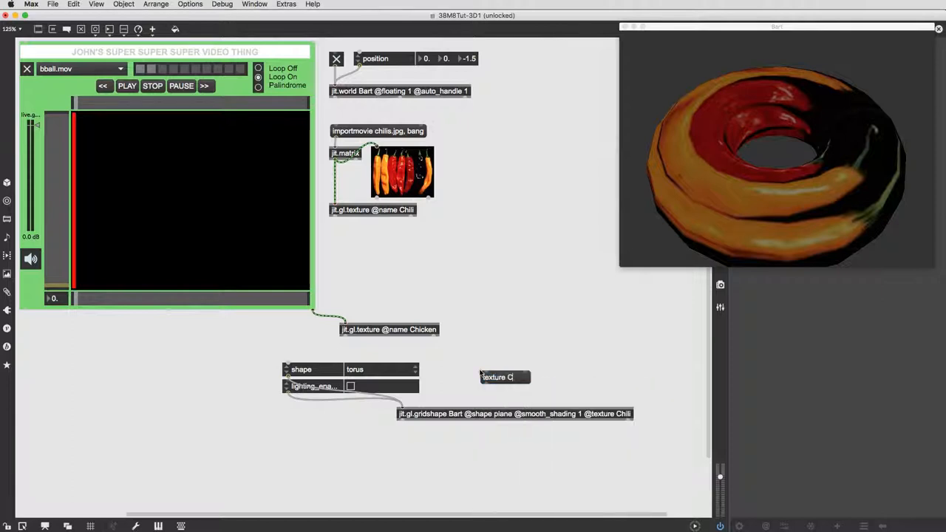
Step: Make messages 'texture Chicken', 'texture Chili', 'texture Chicken Chili' feeding the gridshape
text(Chicken)
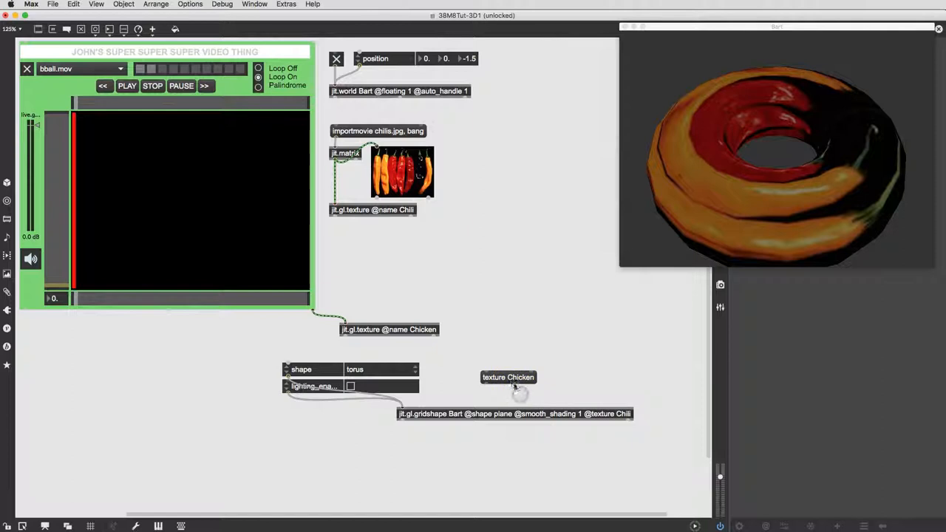
drag(508, 377, 475, 381)
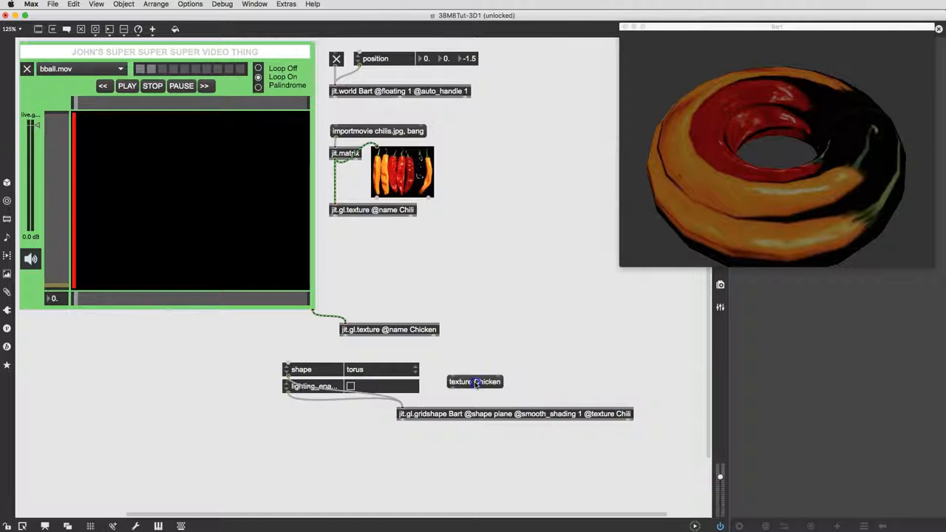
click(475, 382)
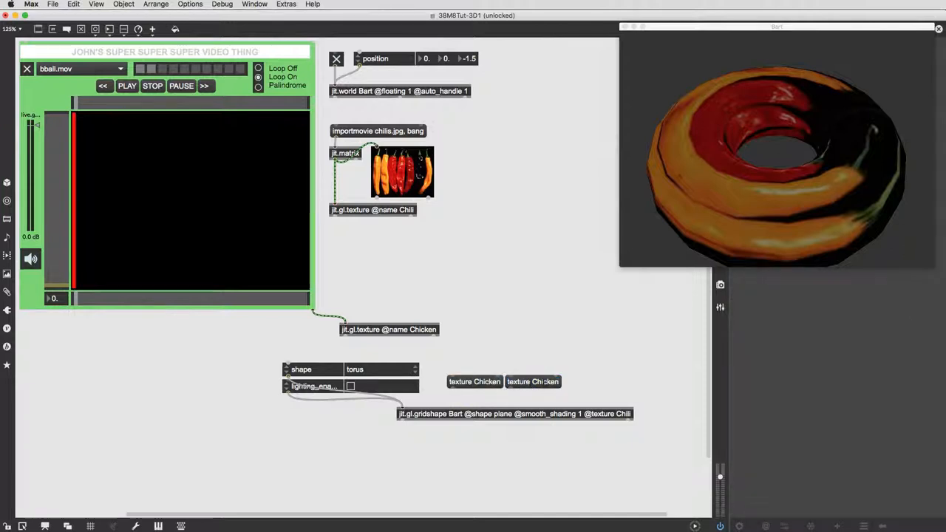
double_click(545, 382)
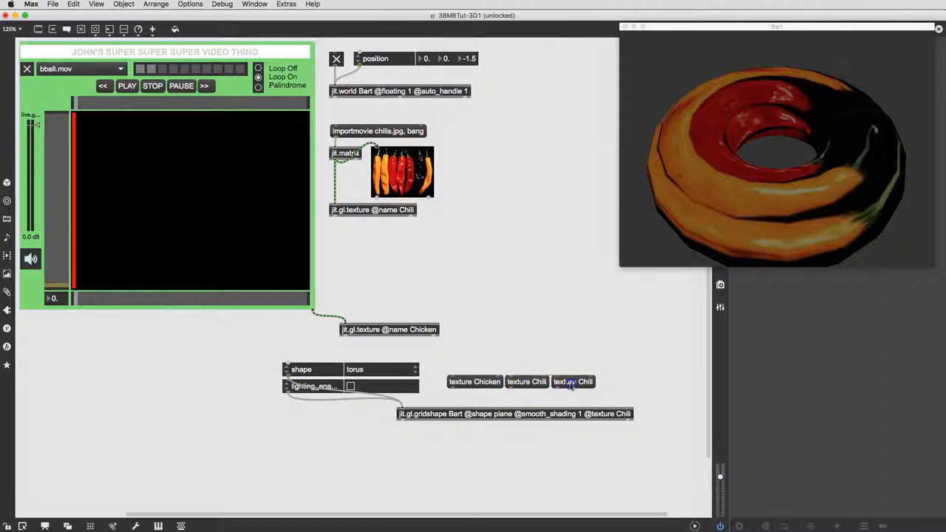
click(573, 382)
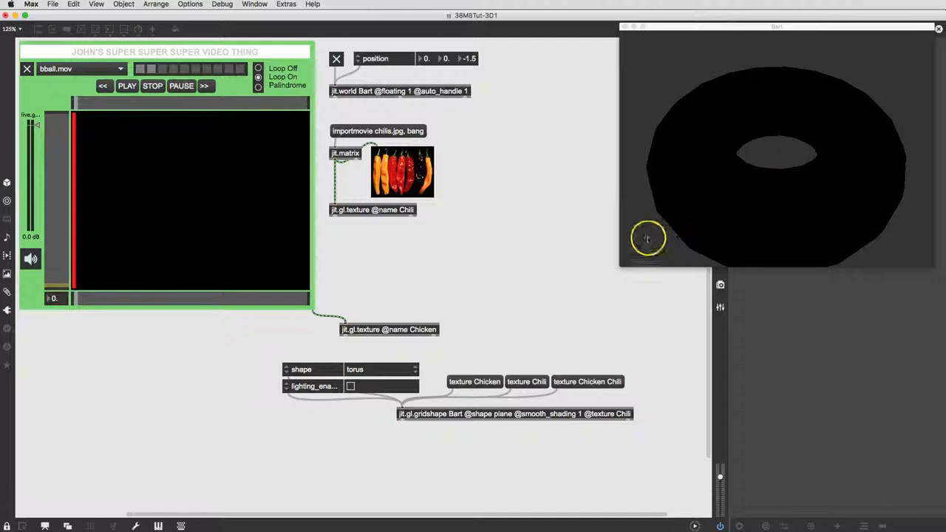
Step: Load chickens.mp4 in the video controller so it textures the torus
drag(647, 239, 776, 174)
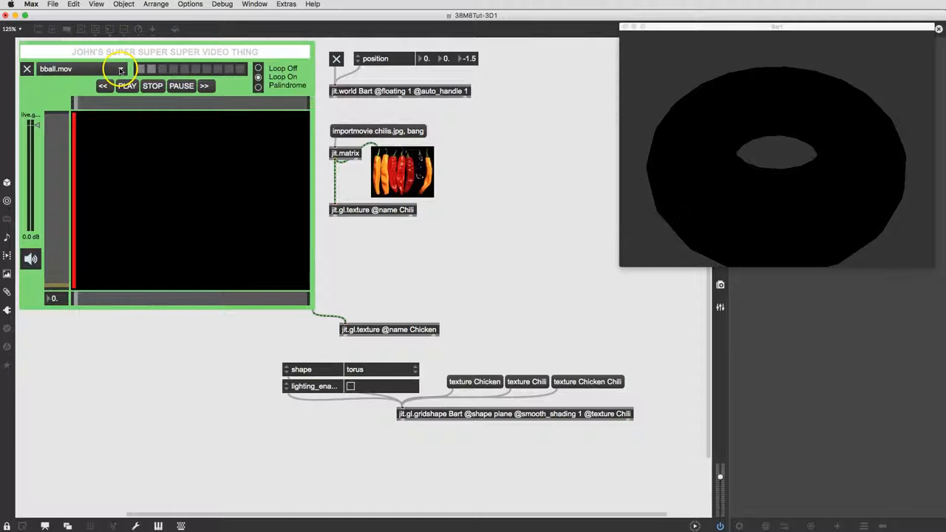
click(120, 70)
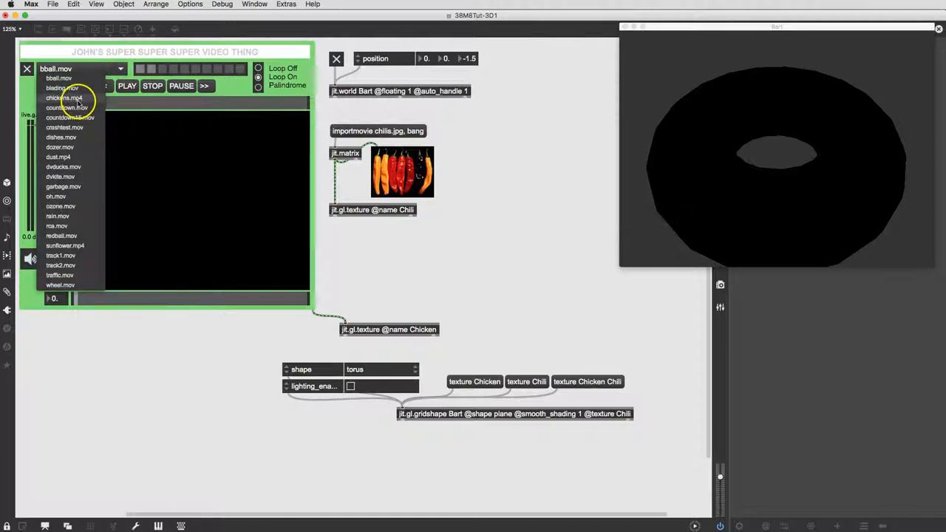
click(65, 98)
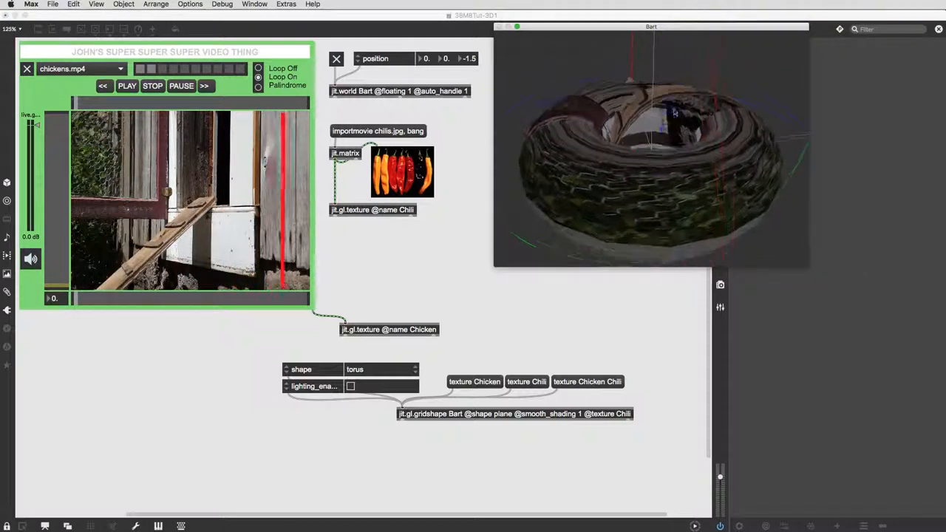
Step: Orbit the torus in jit.world to view the video texture from other angles
drag(675, 112, 666, 39)
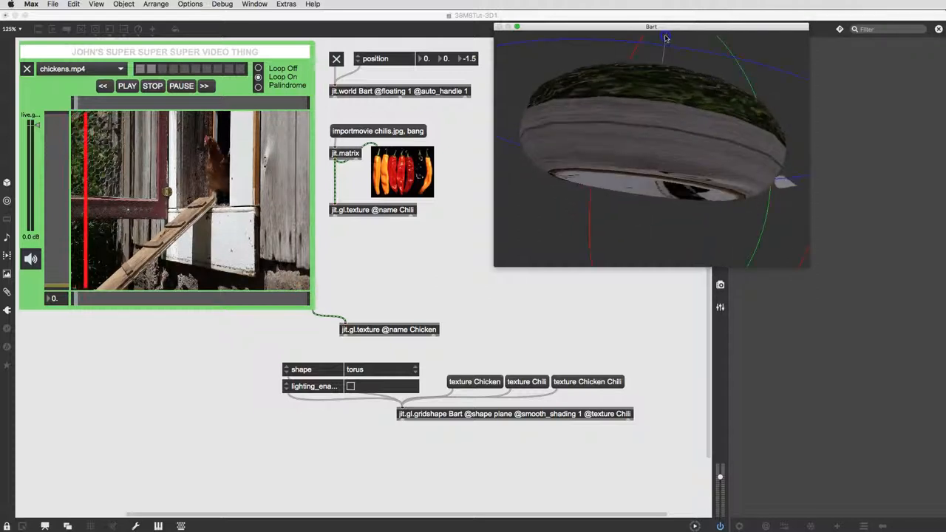
drag(665, 42, 703, 177)
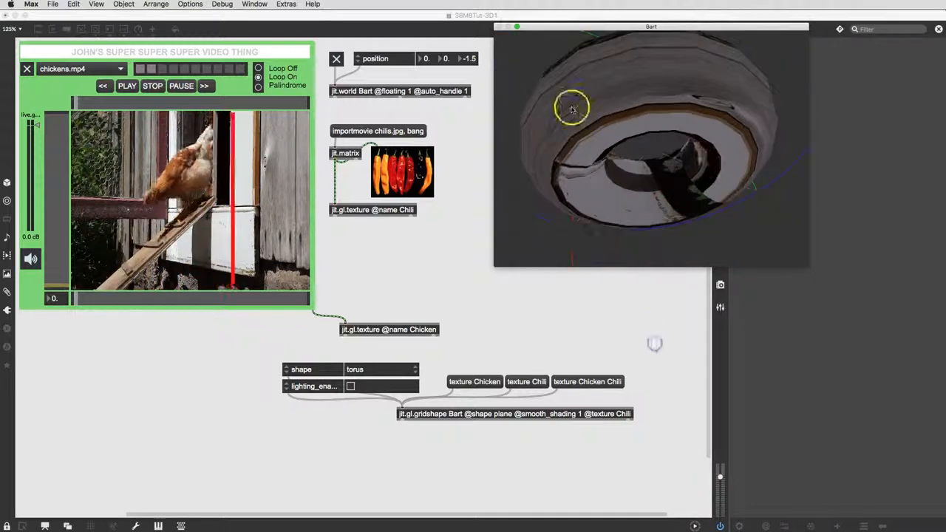
drag(574, 109, 636, 176)
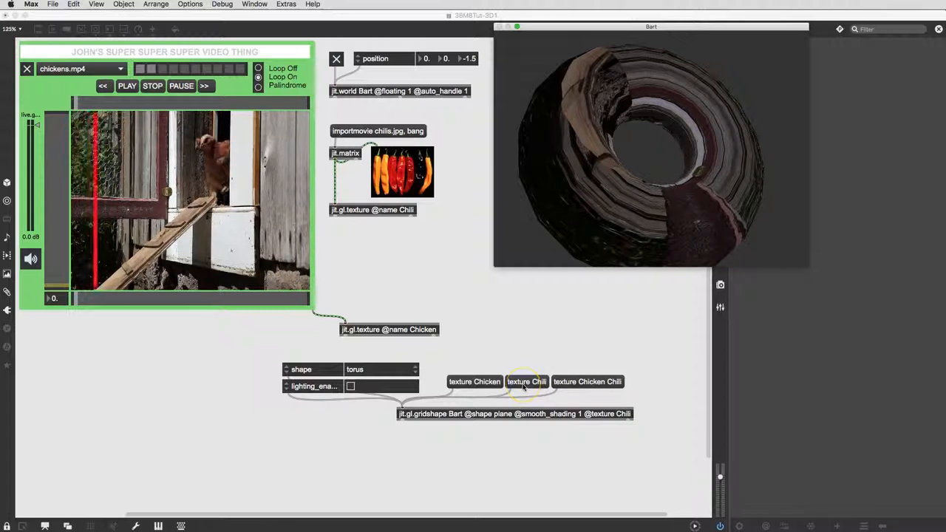
Step: Send the 'texture Chili' message to the torus
click(527, 382)
text(jit.gl.light)
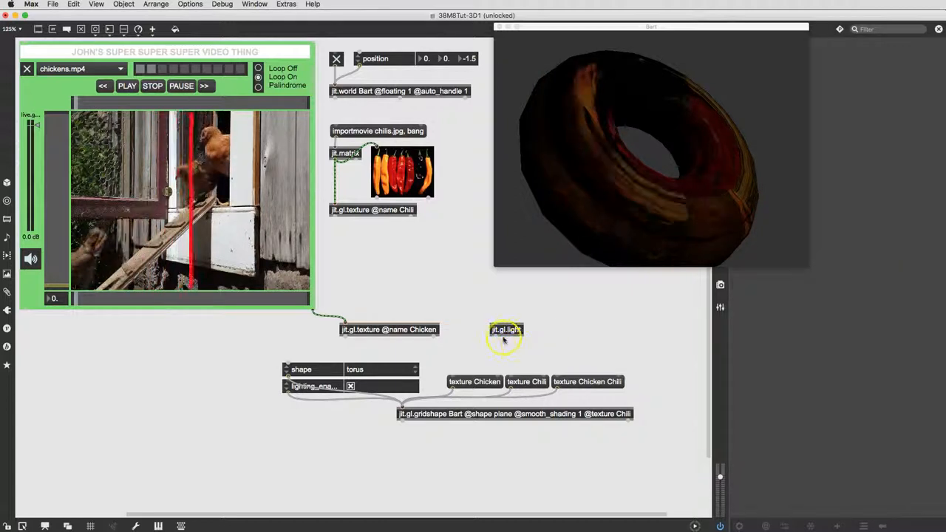
Step: Create the light as 'jit.gl.light Bart' targeting the world context
click(505, 330)
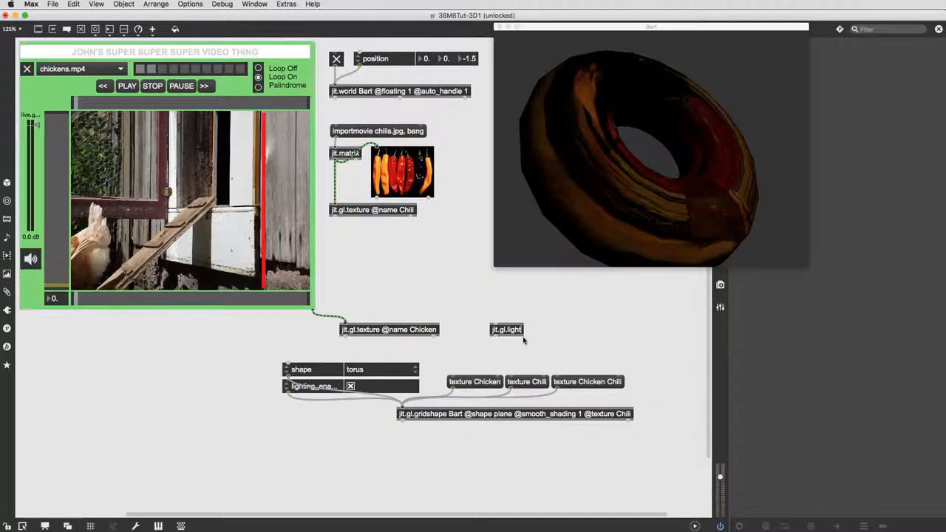
click(506, 328)
text( Bart)
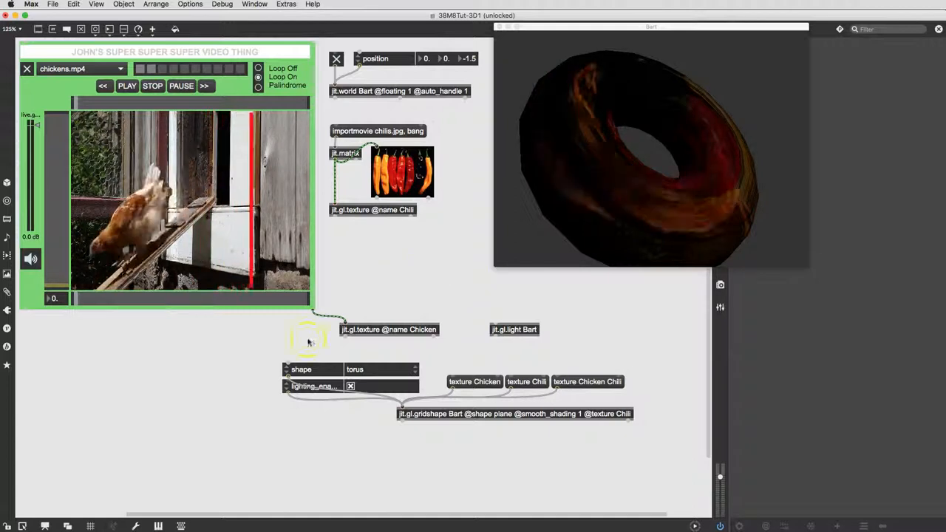
click(302, 370)
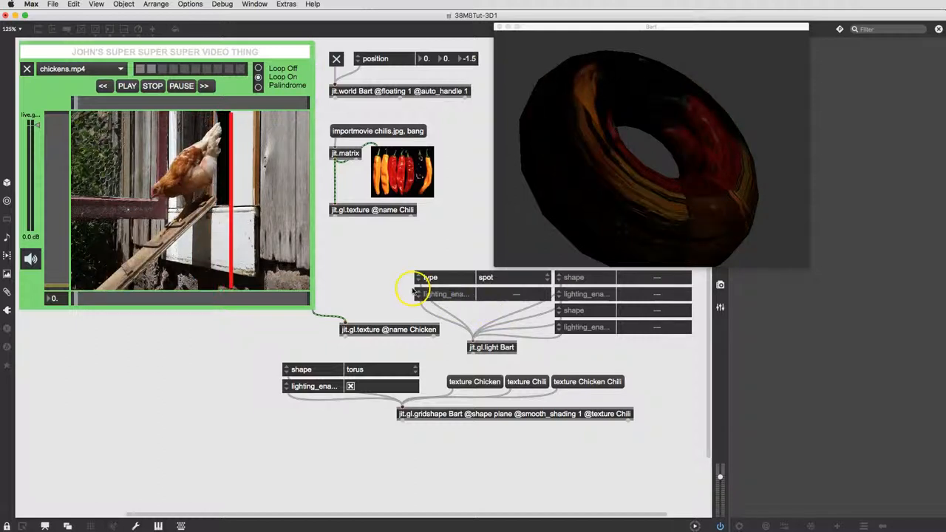
Step: Set the second and third light controls to diffuse colour and direction
click(417, 294)
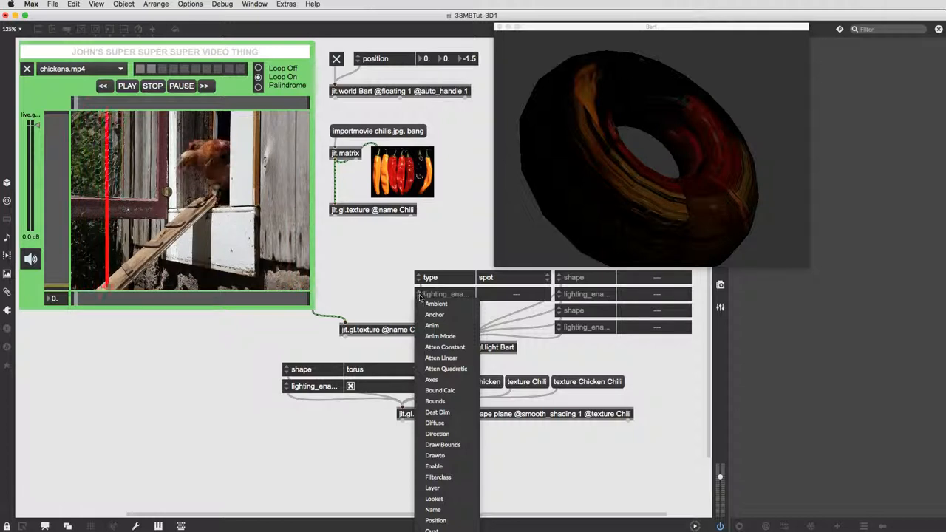
click(435, 423)
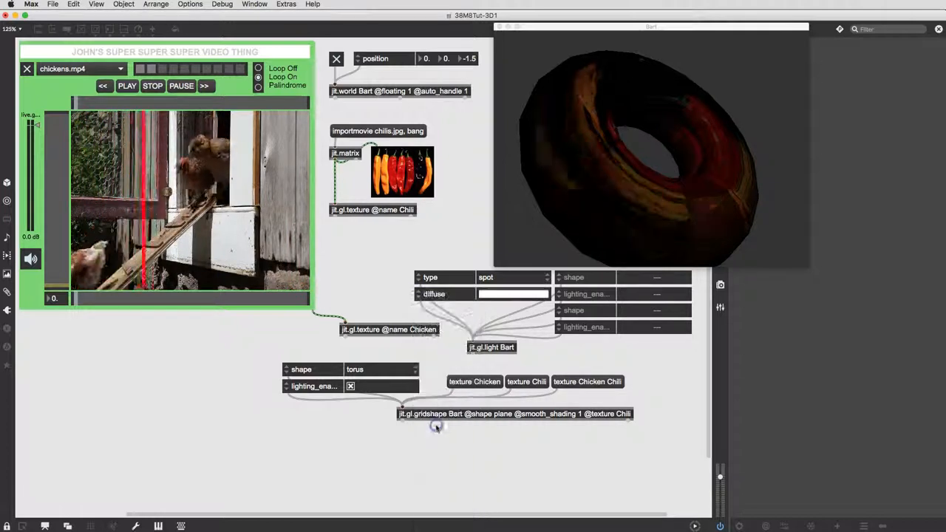
click(585, 278)
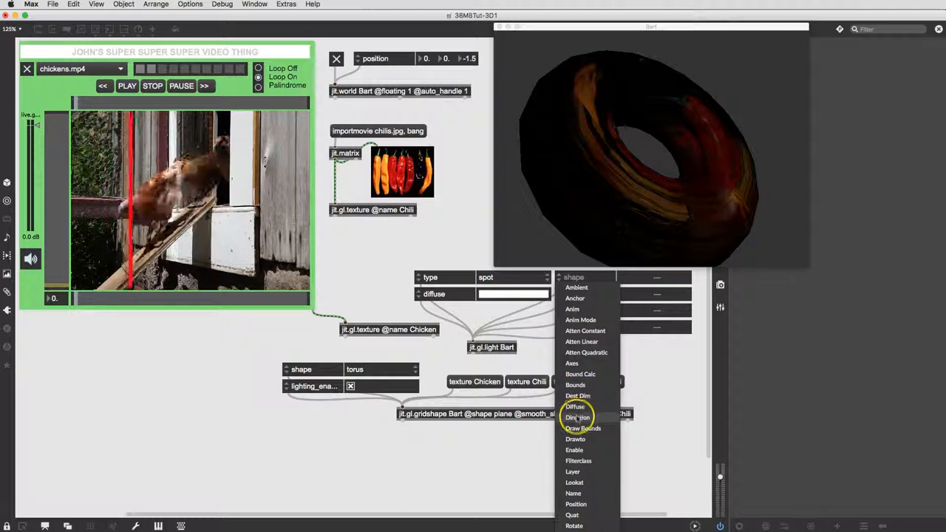
click(578, 417)
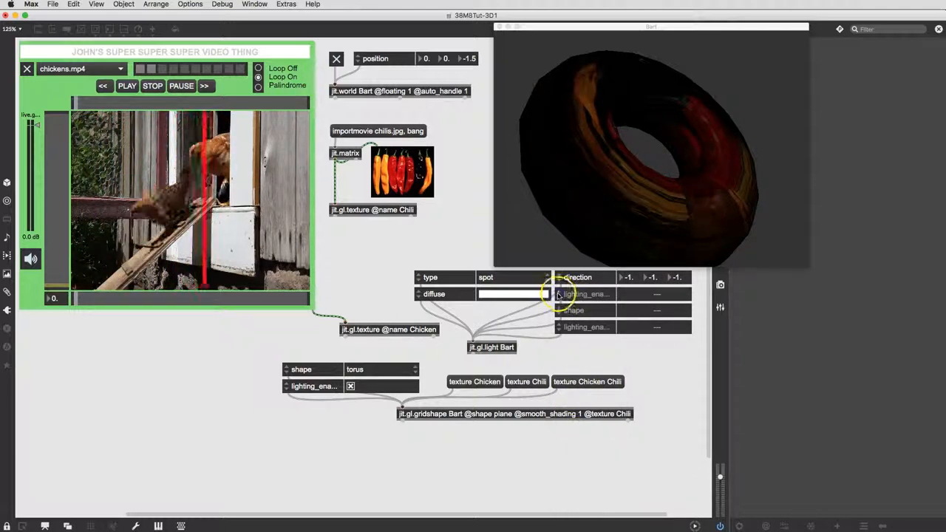
Step: Set the fourth and fifth controls to constant and linear attenuation
click(586, 294)
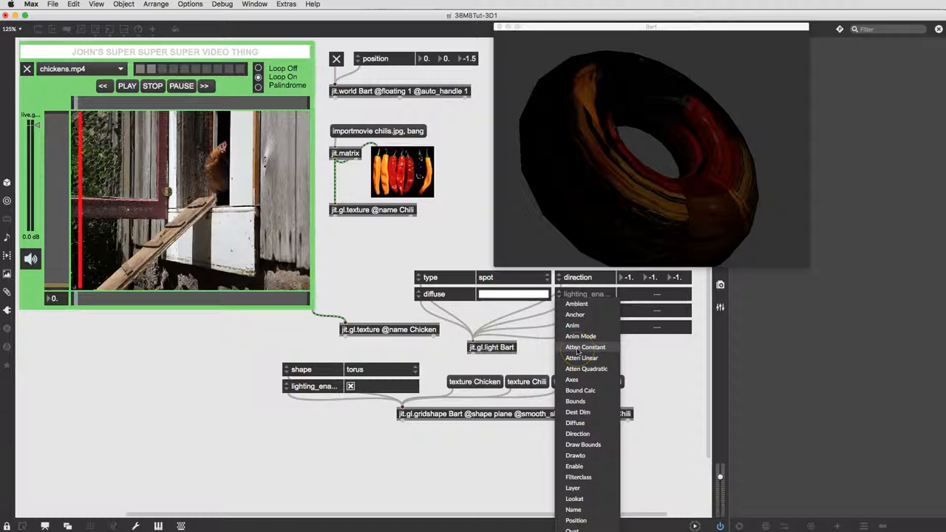
click(585, 346)
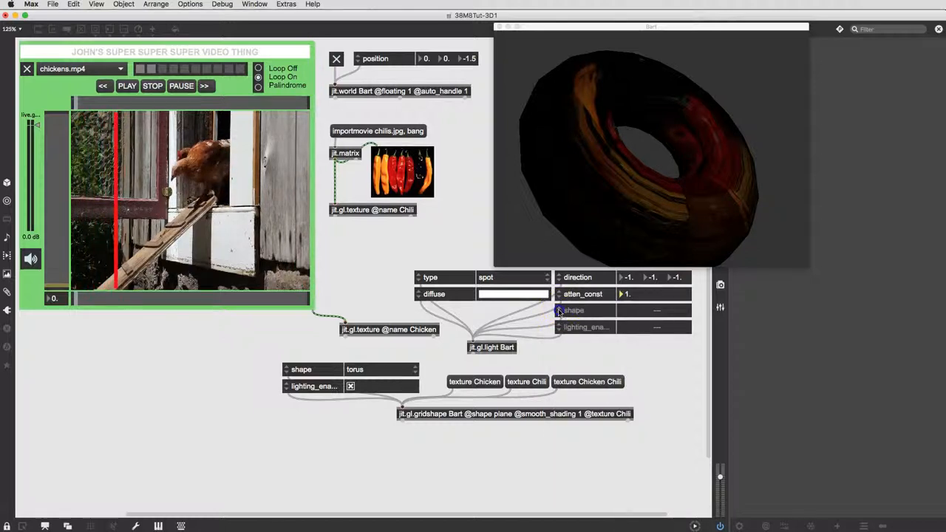
click(574, 311)
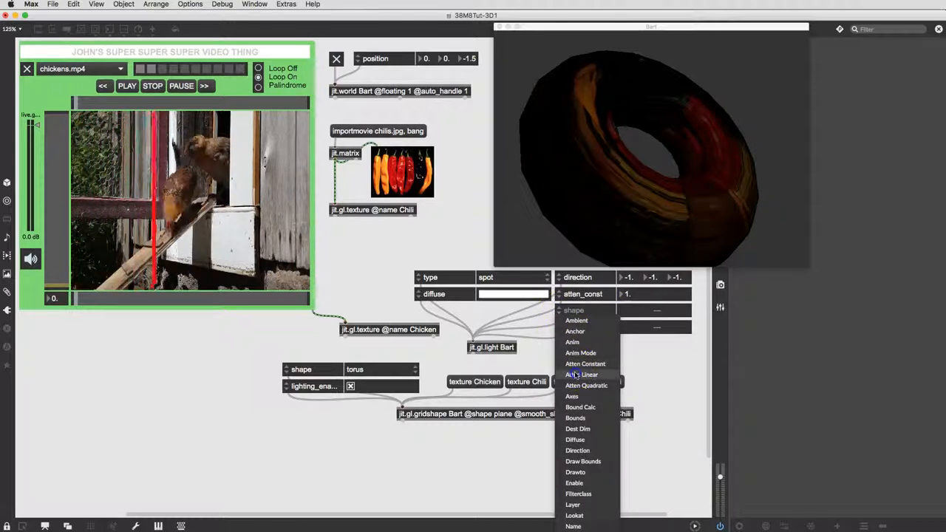
click(582, 376)
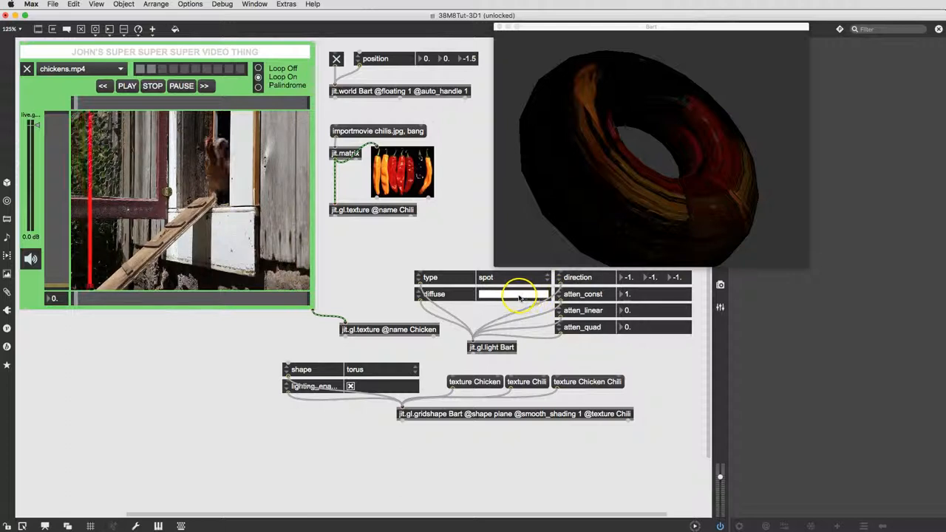
Step: Pick a pale bluish diffuse colour for the light and nudge its direction values
click(514, 293)
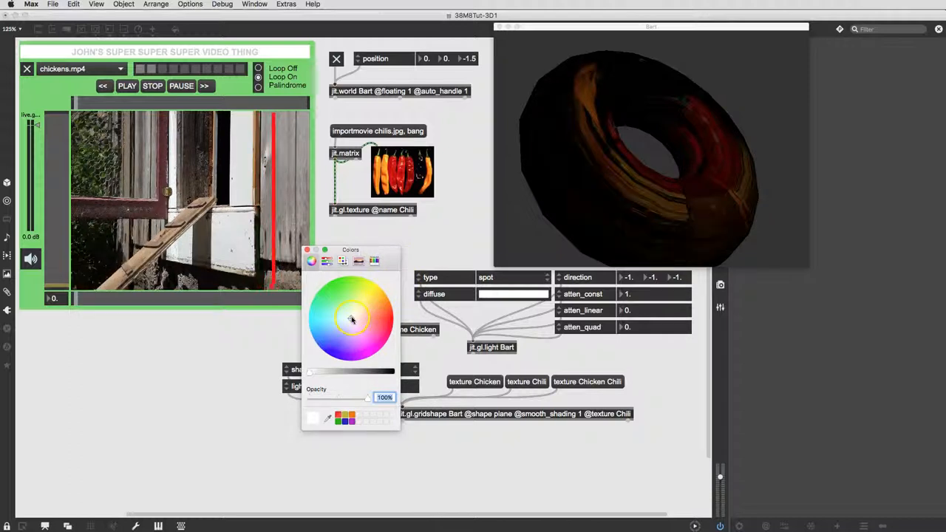
click(358, 330)
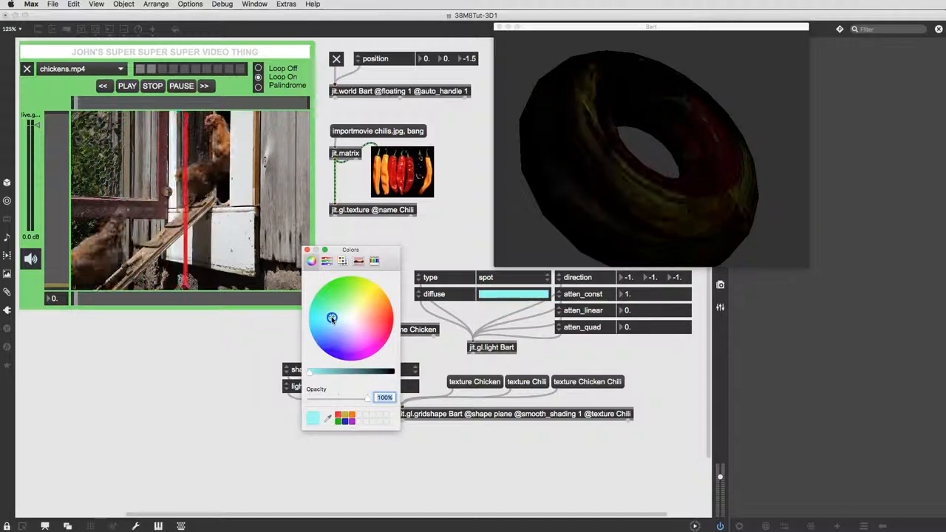
click(352, 334)
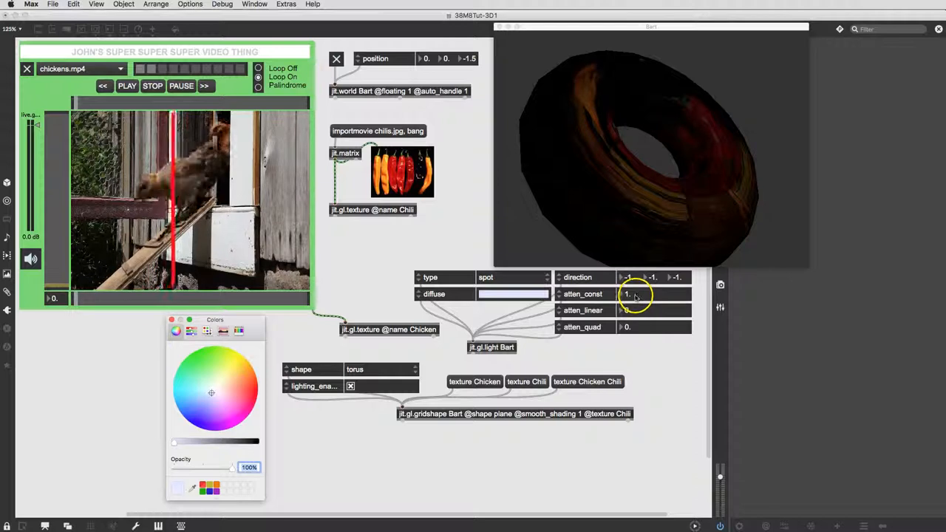
drag(633, 293, 633, 303)
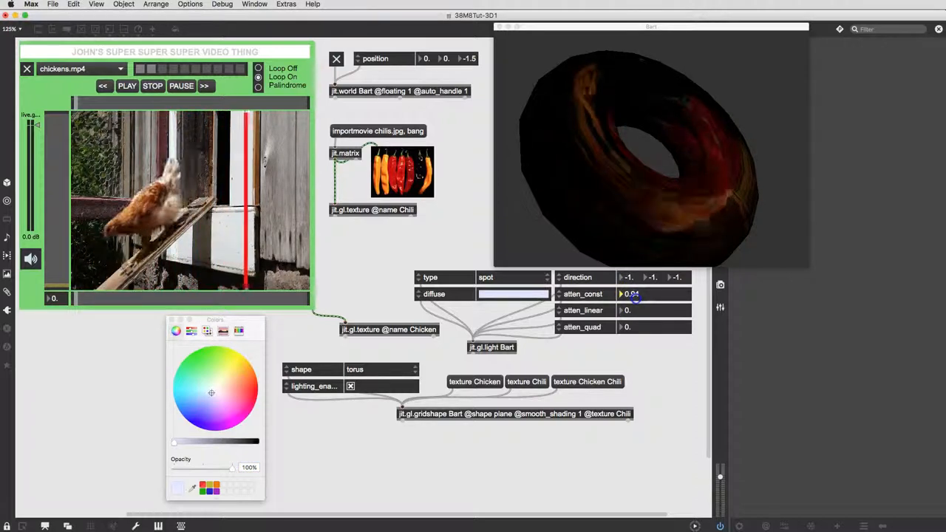
Step: Set atten_const to 0.08 and atten_quad to -0.05, brightening the chili torus
drag(636, 293, 635, 301)
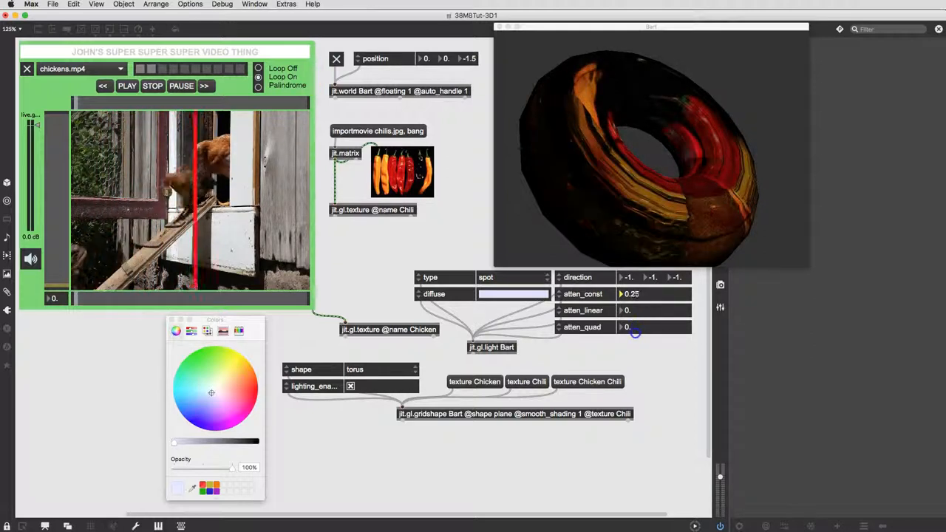
drag(636, 294, 636, 303)
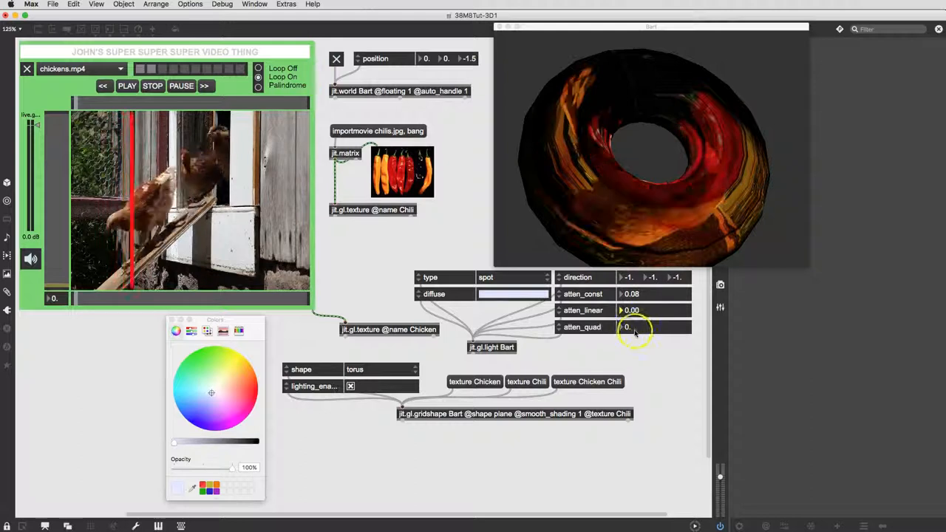
drag(636, 327, 635, 333)
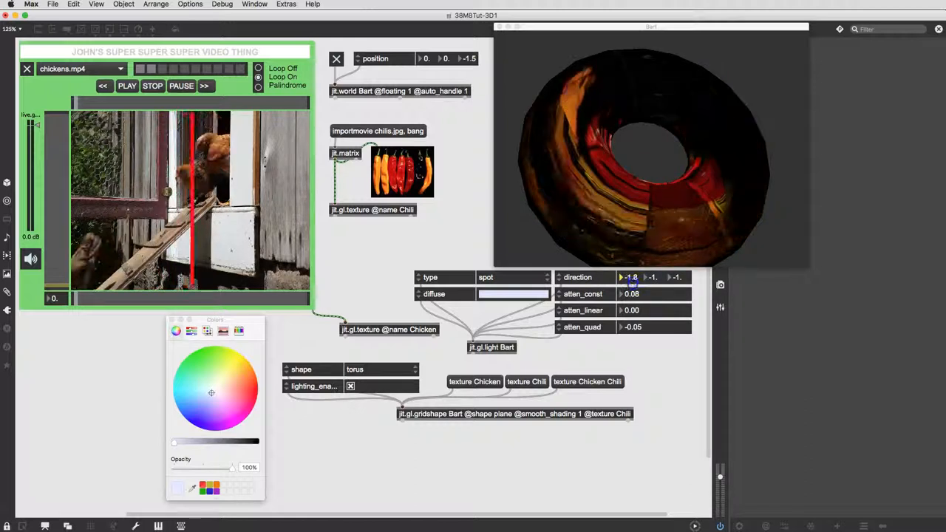
Step: Re-aim the spotlight's direction, then switch the light type to directional
drag(630, 278, 630, 266)
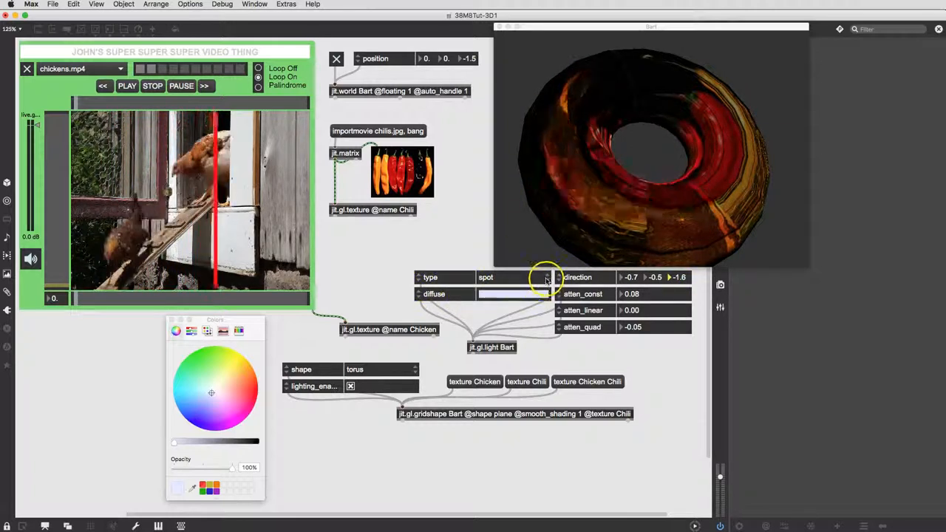
click(511, 278)
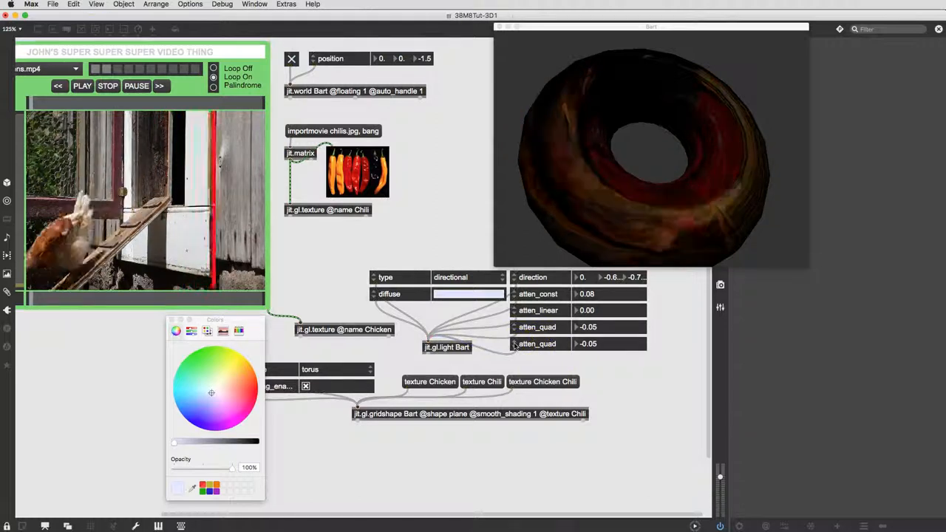
Step: Add an ambient attrui to jit.gl.light and set the ambient colour to mid grey
click(538, 343)
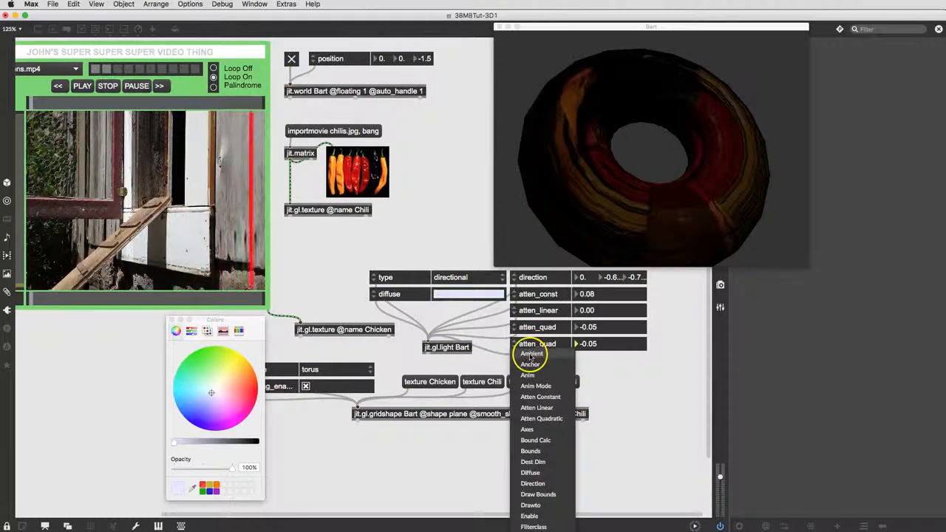
click(532, 353)
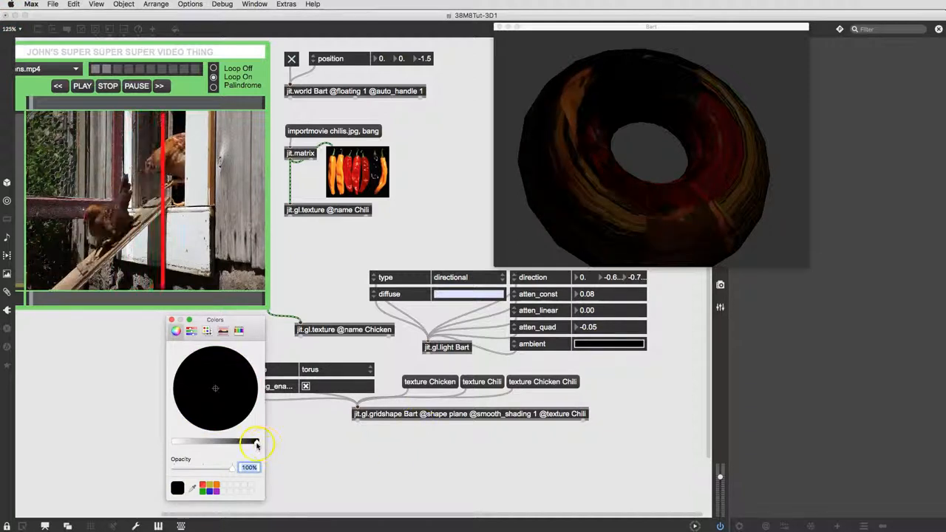
drag(255, 440, 207, 440)
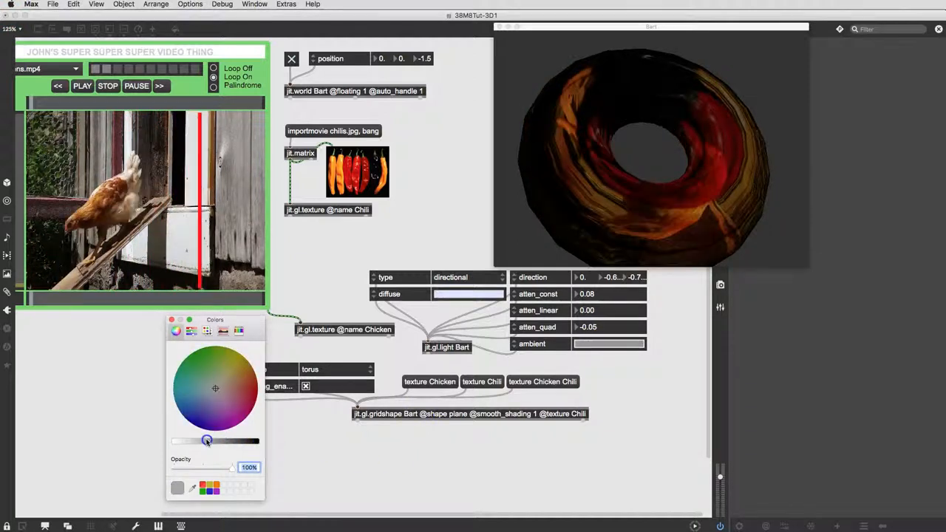
drag(207, 441, 176, 440)
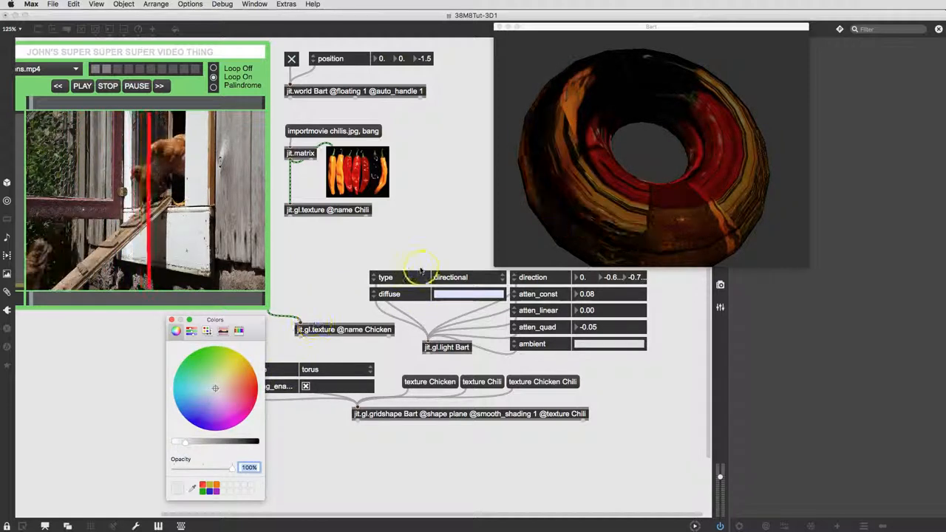
Step: Switch the light back to spot type and rotate the torus in the jit.world window
click(470, 278)
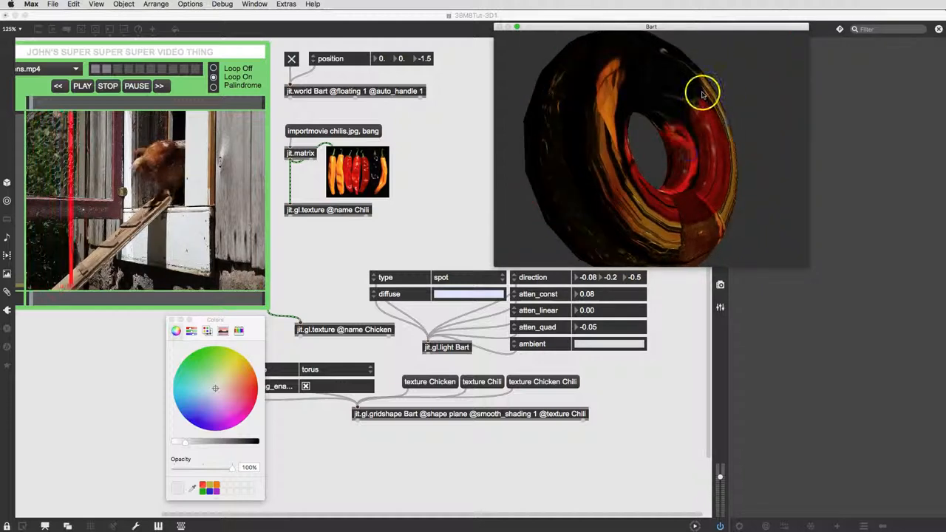
drag(702, 91, 680, 100)
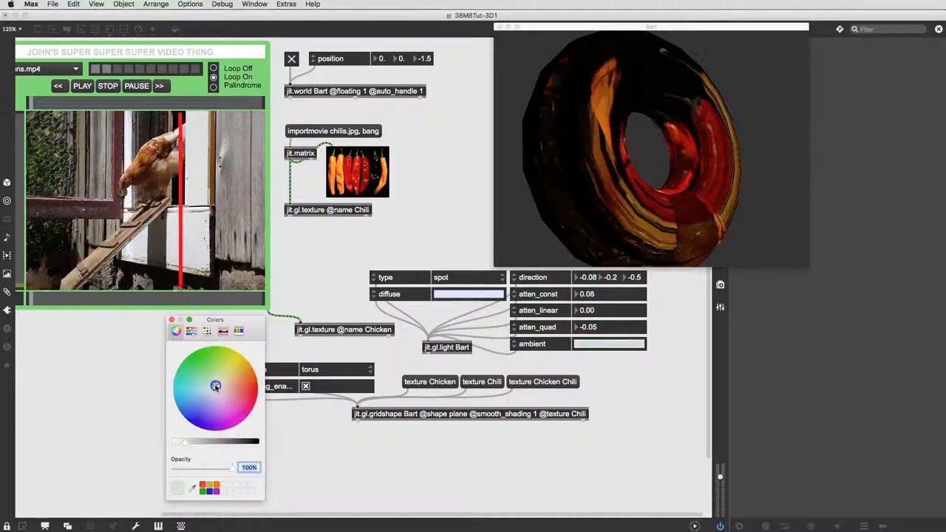
Step: Try orange and pale green ambient tints, making the light directional
click(172, 391)
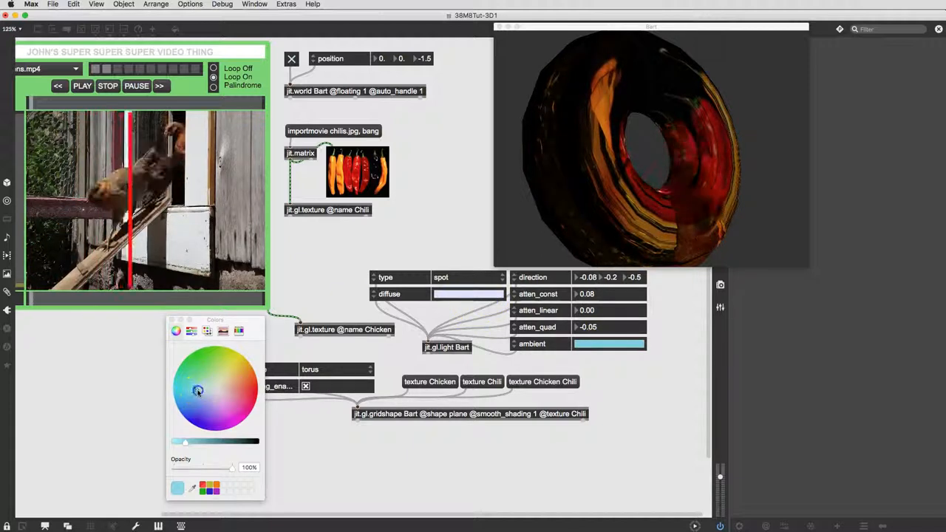
click(245, 394)
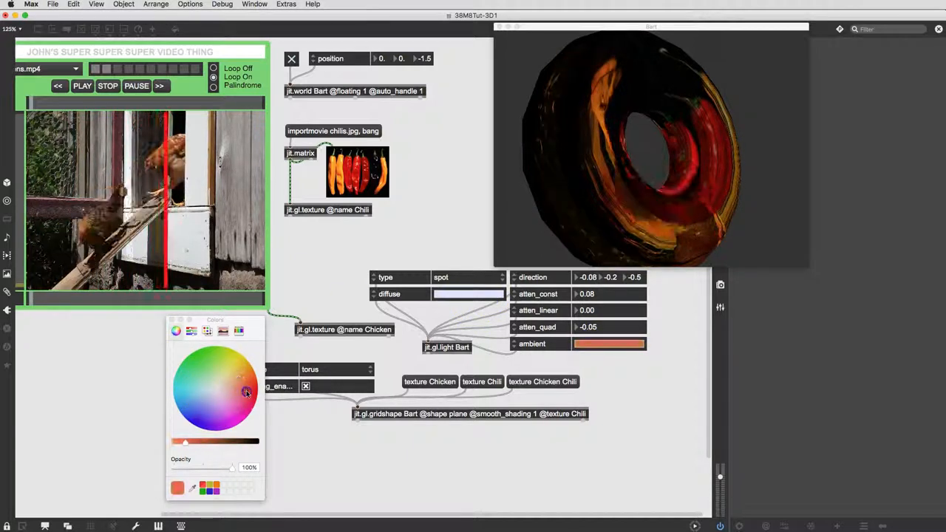
click(216, 383)
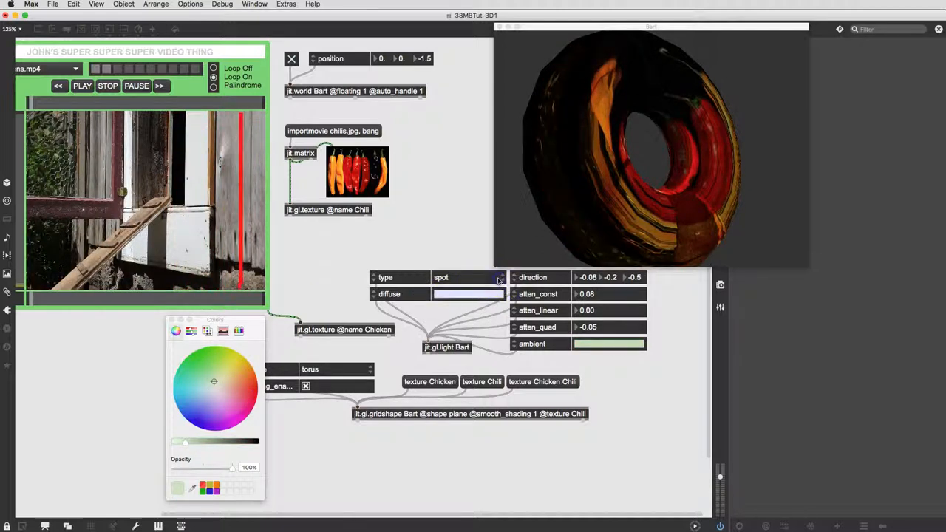
click(469, 278)
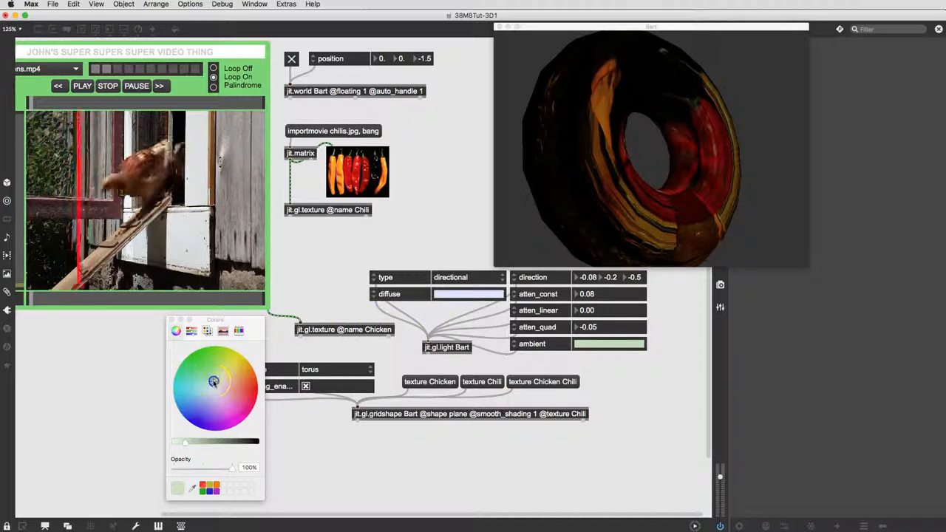
Step: Cycle ambient through bright green and grey, settling on near-white
click(203, 363)
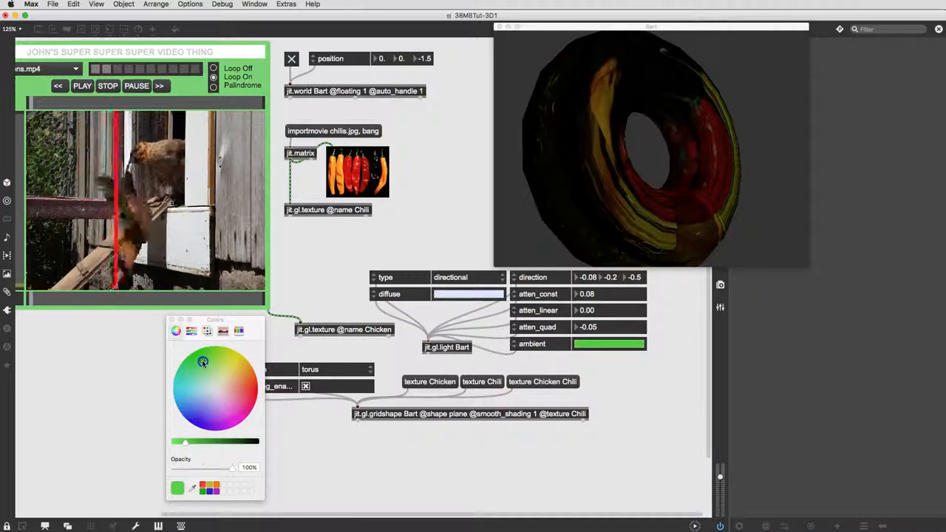
click(216, 391)
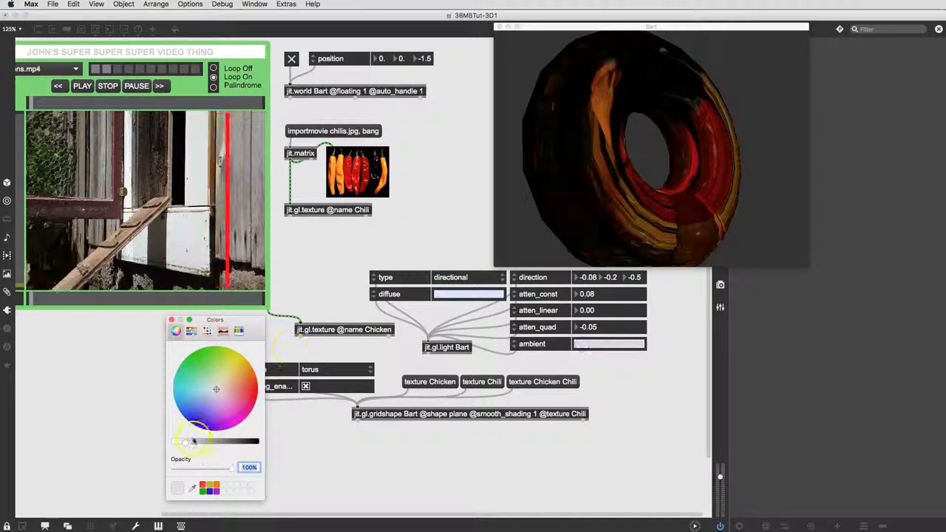
click(214, 390)
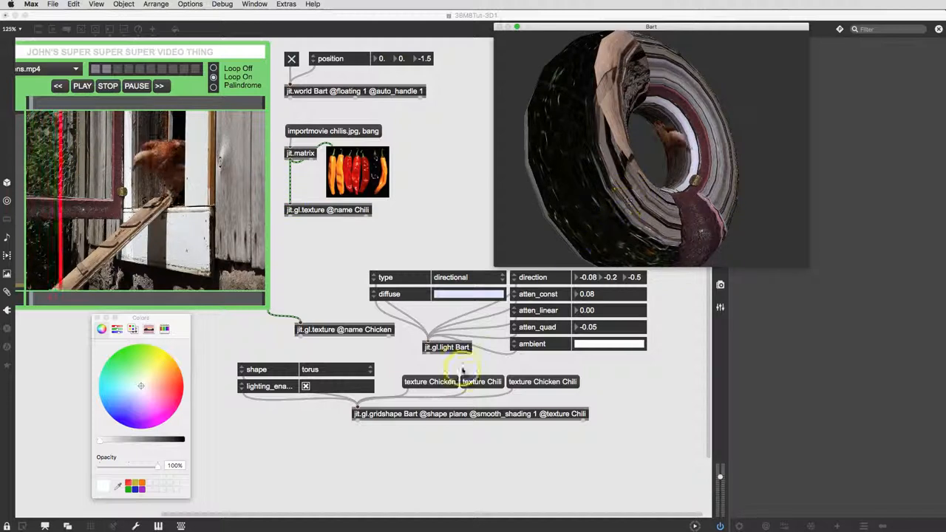
Step: Change the gridshape to a sphere, light it with a spot, and darken ambient to black
click(338, 370)
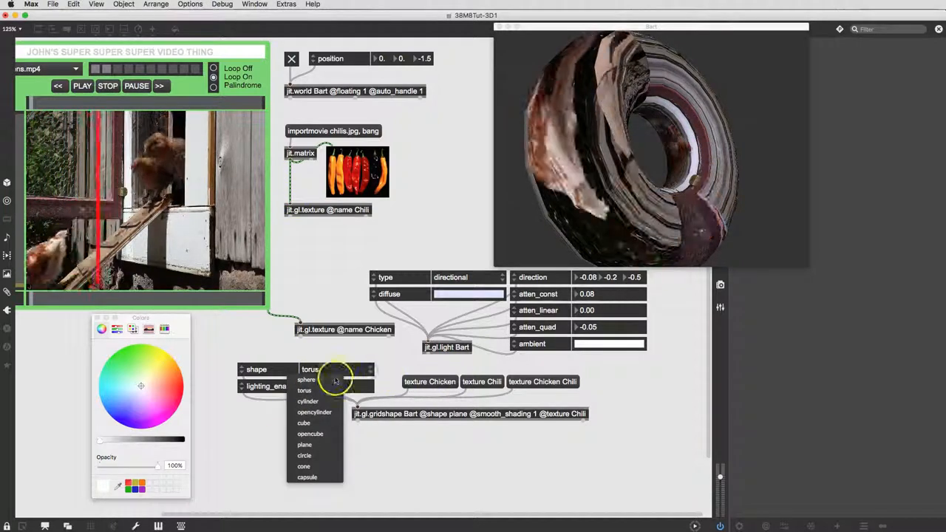
click(306, 380)
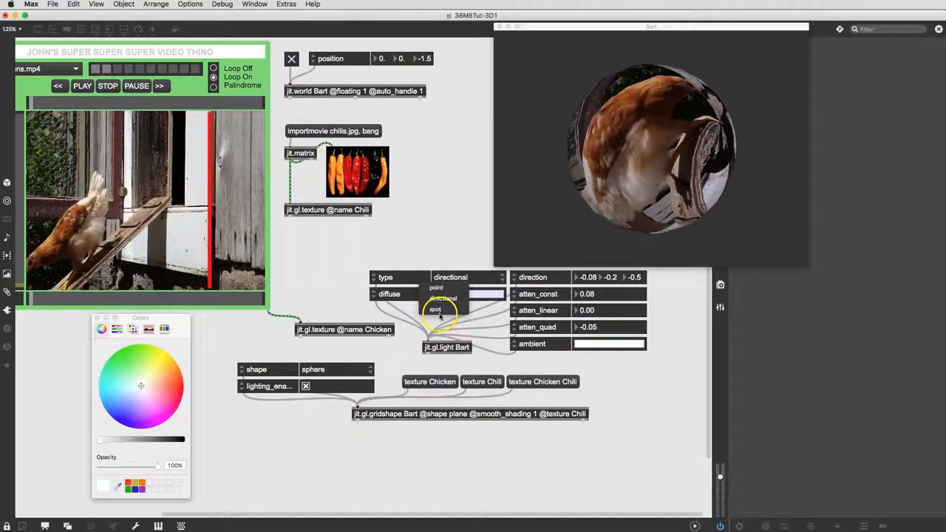
click(435, 309)
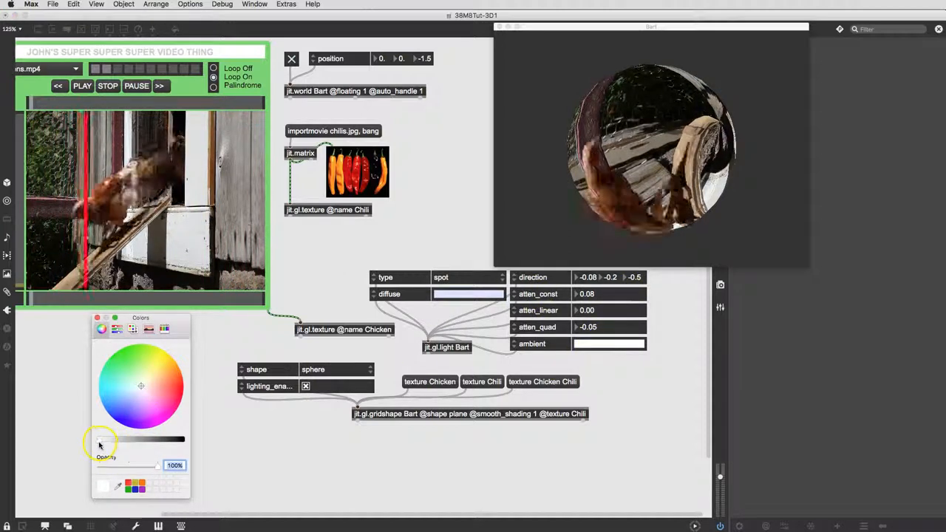
drag(101, 444, 130, 443)
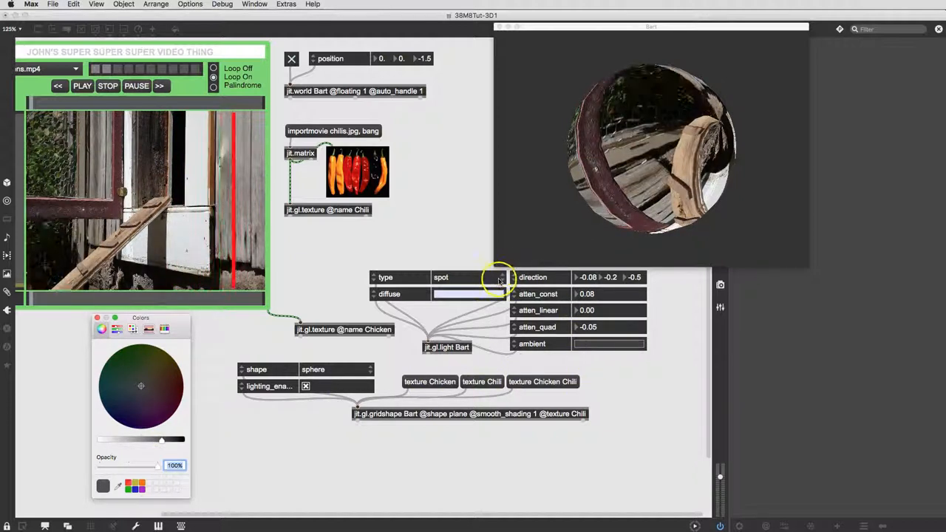
Step: Aim the spotlight at -0.14, -0.2, -0.5 and retune attenuation to about 0.09, 0.08, 0.03
click(441, 278)
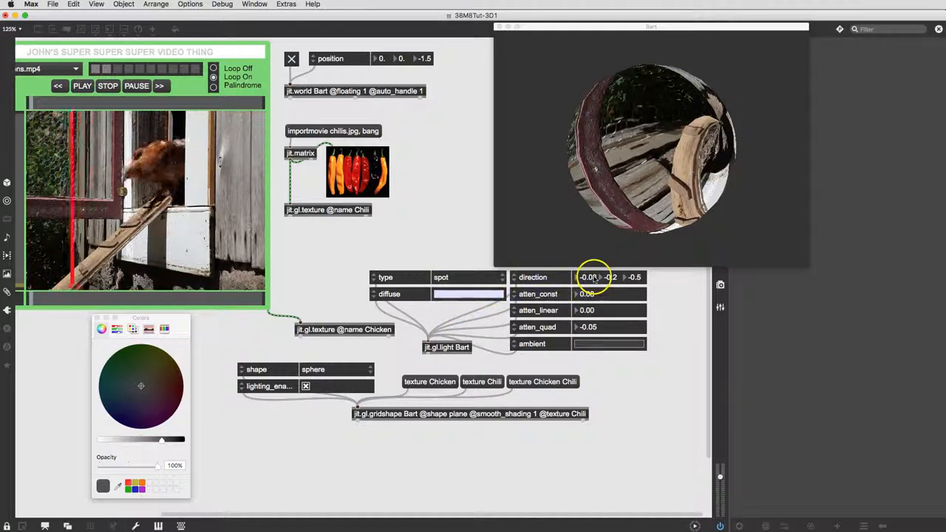
drag(592, 278, 598, 282)
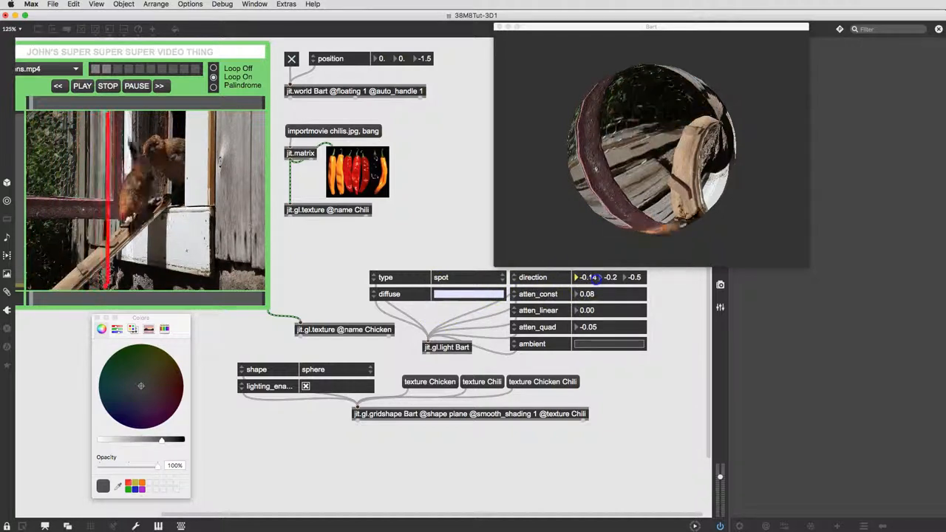
drag(592, 292, 591, 295)
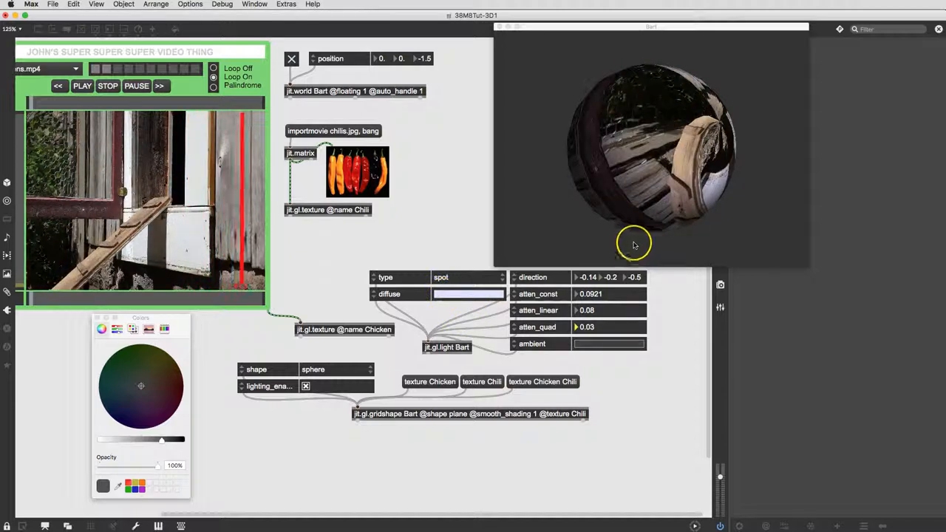
drag(633, 244, 766, 115)
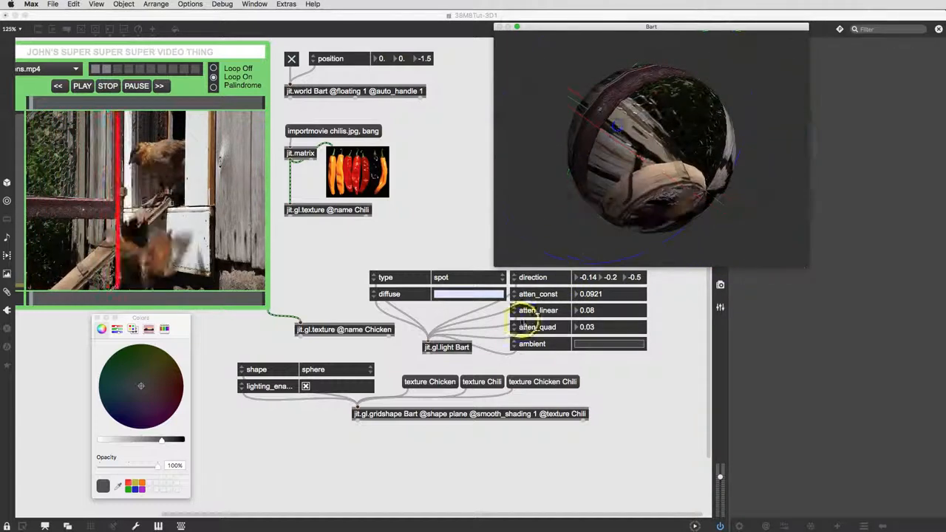
Step: Wrap the sphere in the chili texture
click(482, 382)
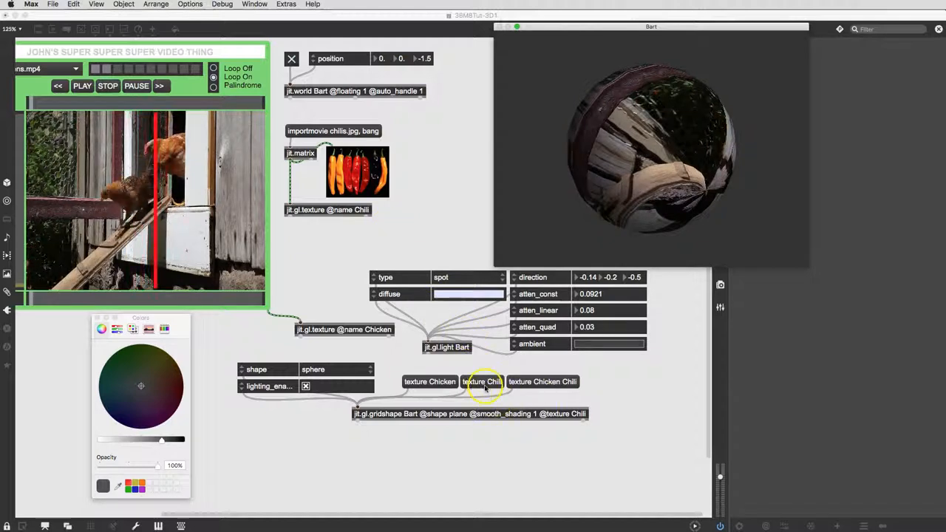
click(482, 382)
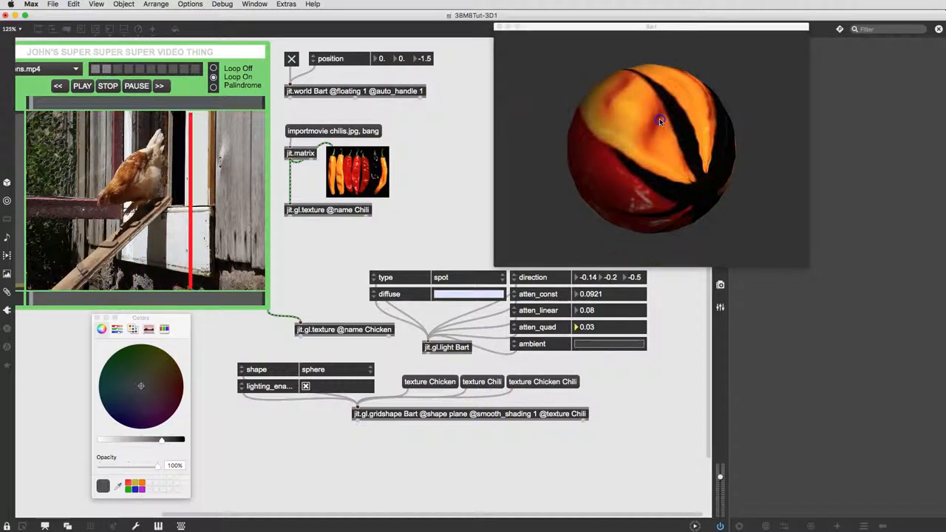